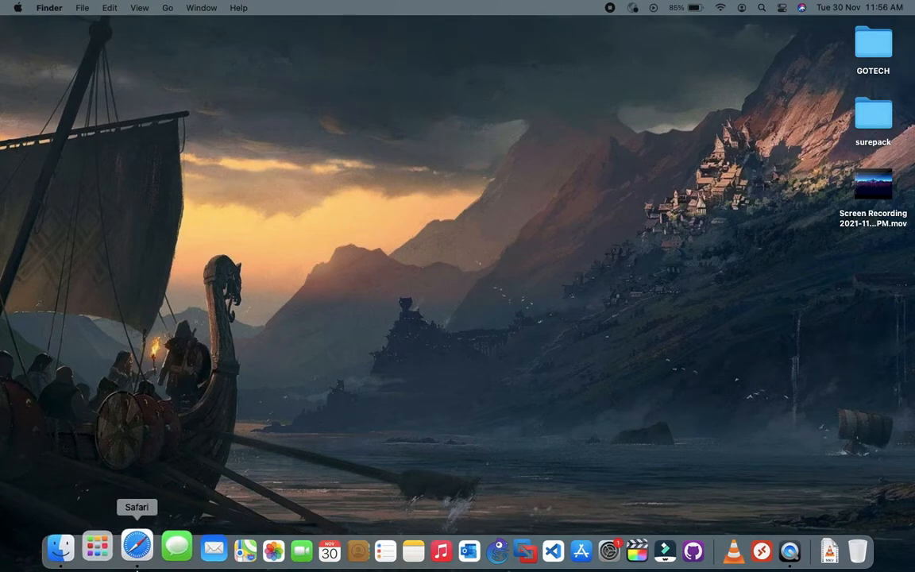
Search Google for 'Windows server 2022 download' in a full-screen Safari window.
left_click(136, 546)
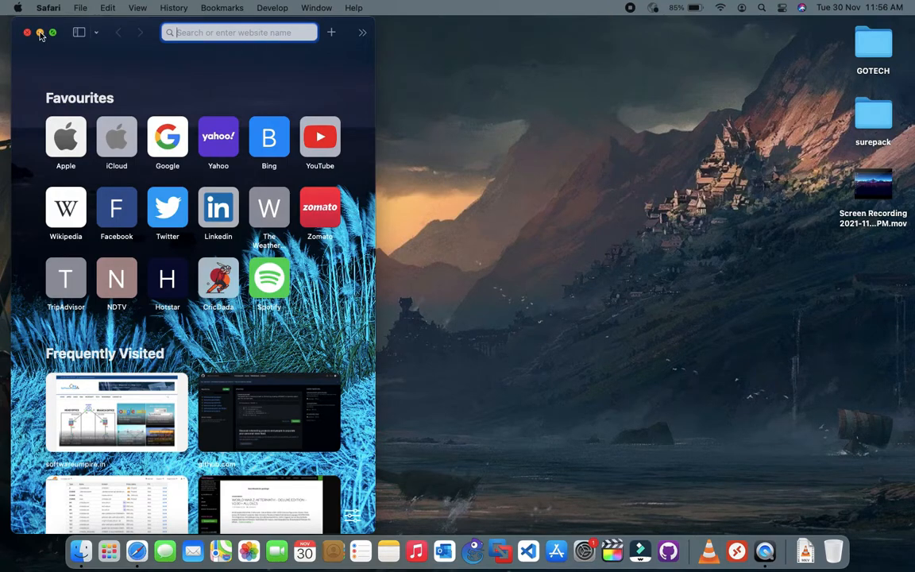
left_click(52, 32)
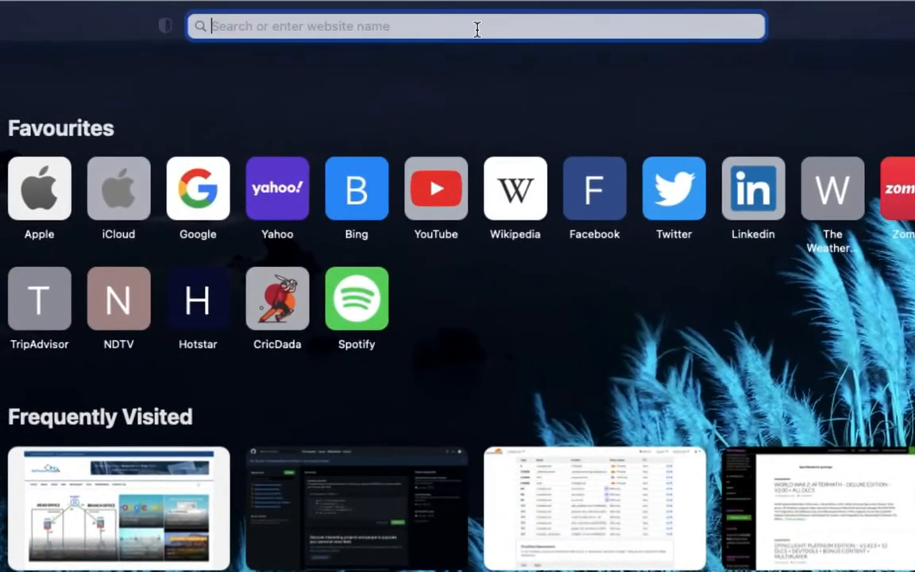
type("wi")
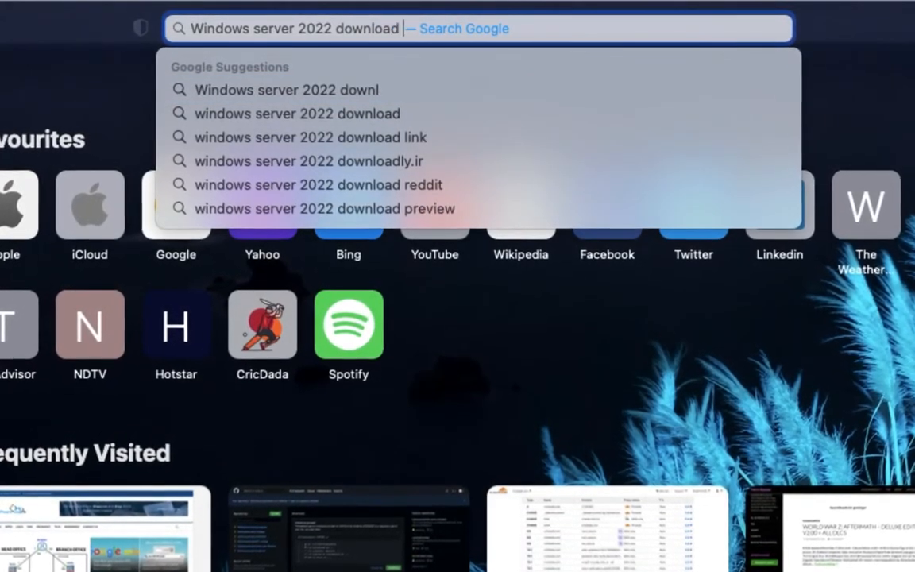
key("Return")
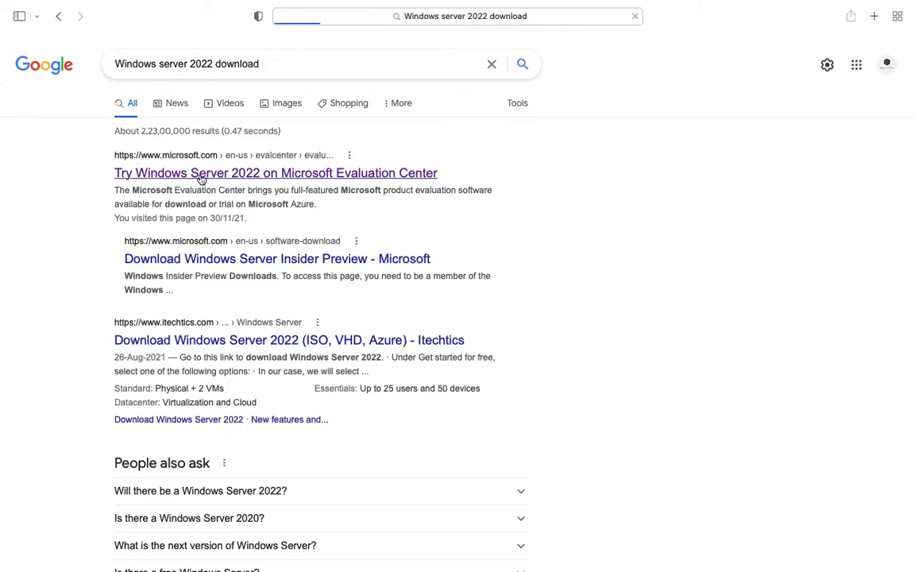
Open the Windows Server 2022 Evaluation Center result and scroll to the Download the ISO option.
left_click(275, 173)
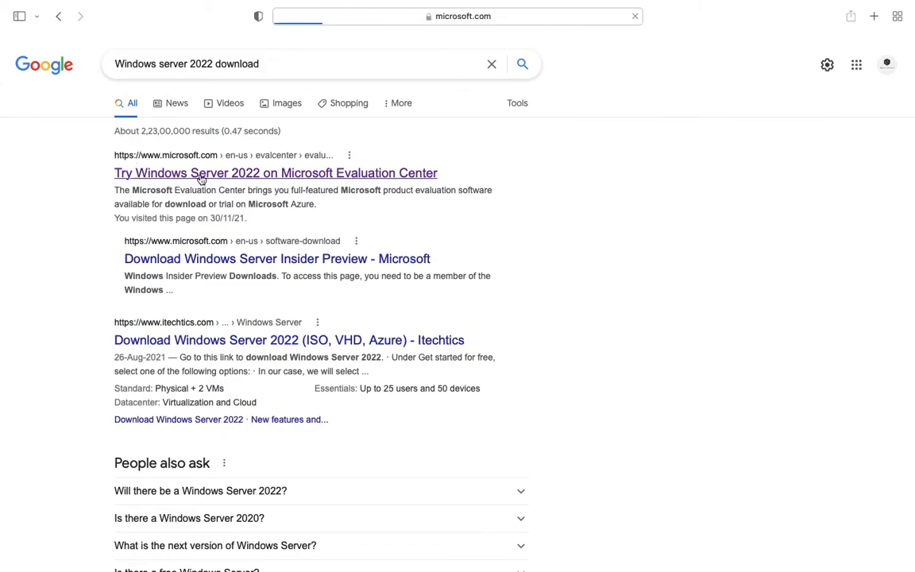
left_click(275, 172)
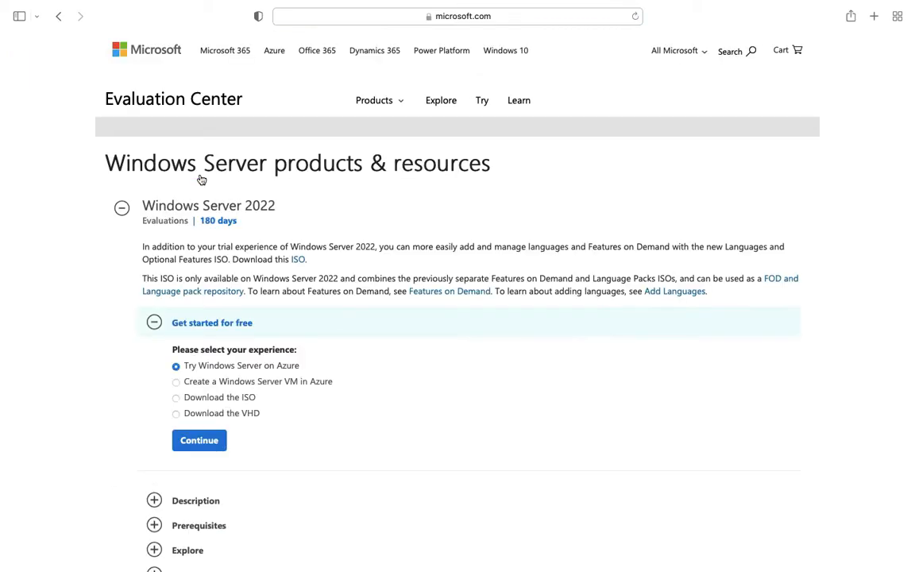
scroll("down", 3)
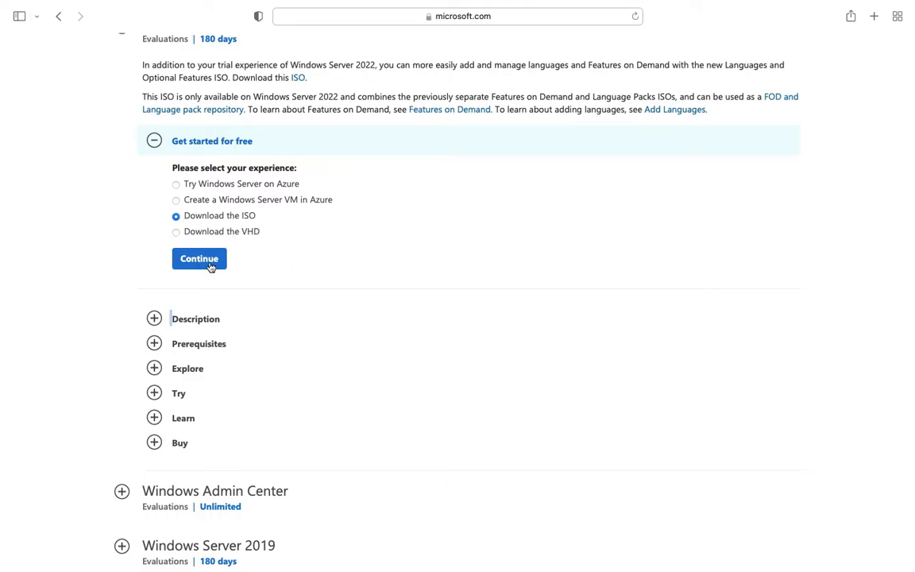
Continue to the form and enter first name 'Softwr', last name 'Umpire', company 'SO'.
left_click(199, 258)
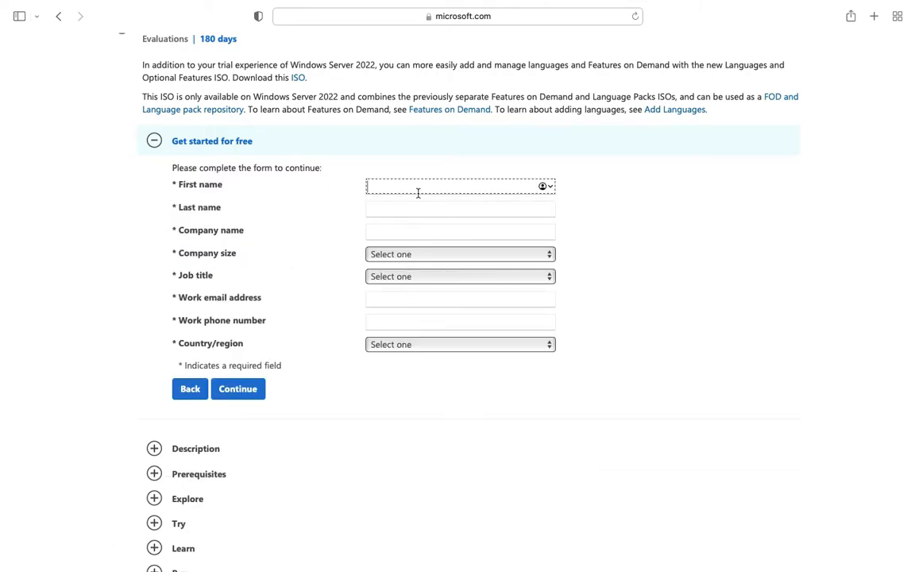
type("Softwr")
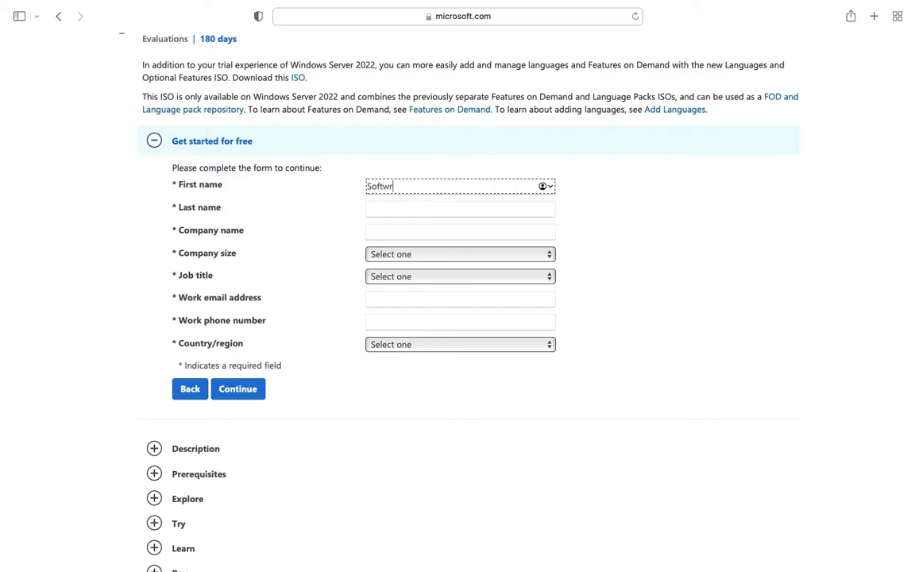
left_click(460, 208)
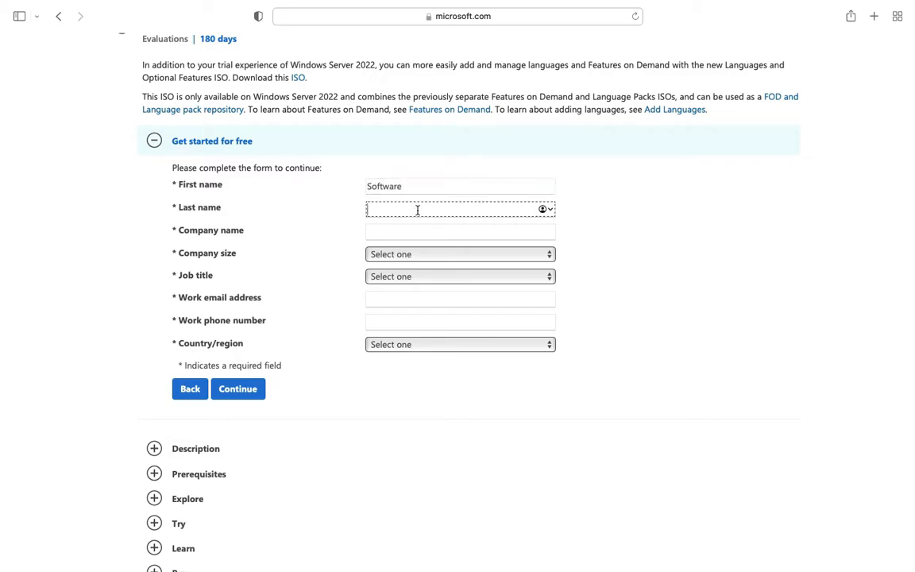
type("Umpire")
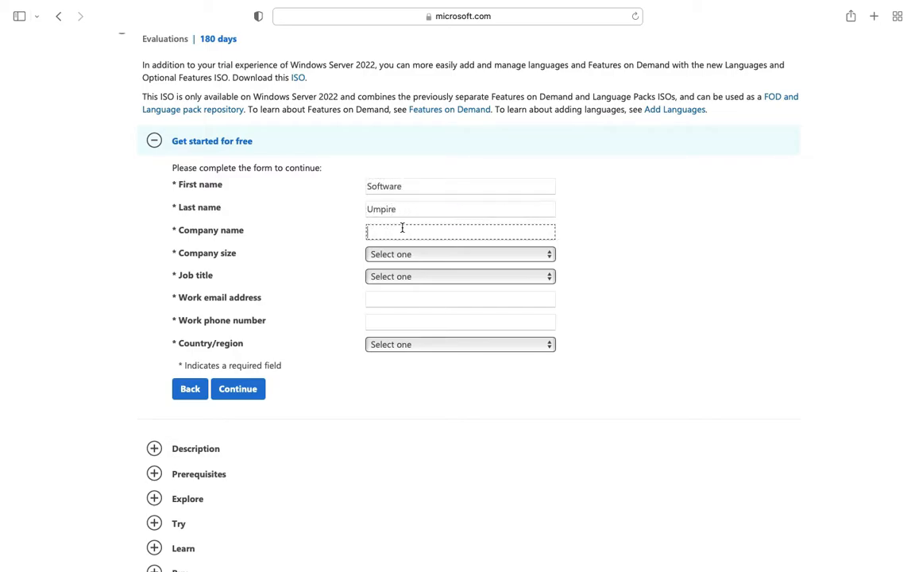
type("SO")
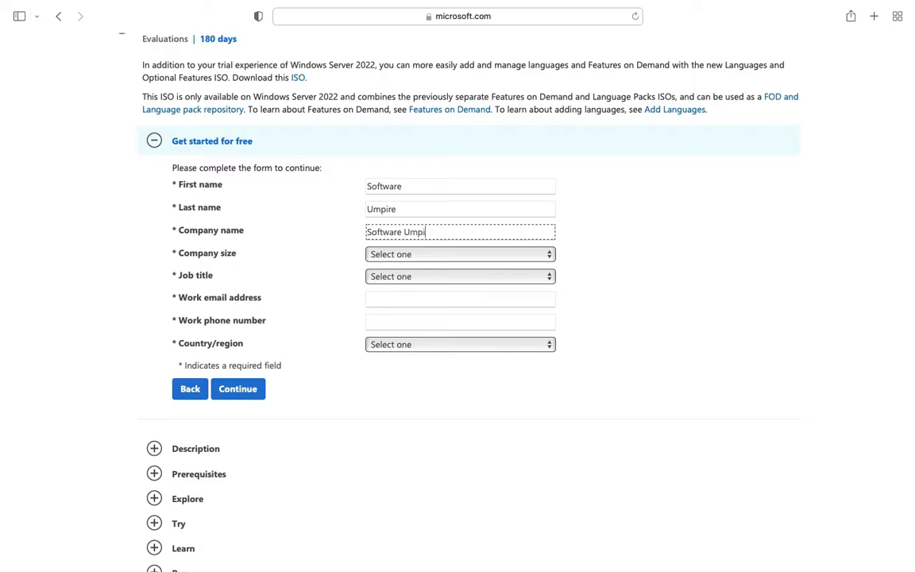
Choose size 2-4 and Developer/Engineer, enter email 'your@email' and phone 8888, and pick India.
left_click(459, 254)
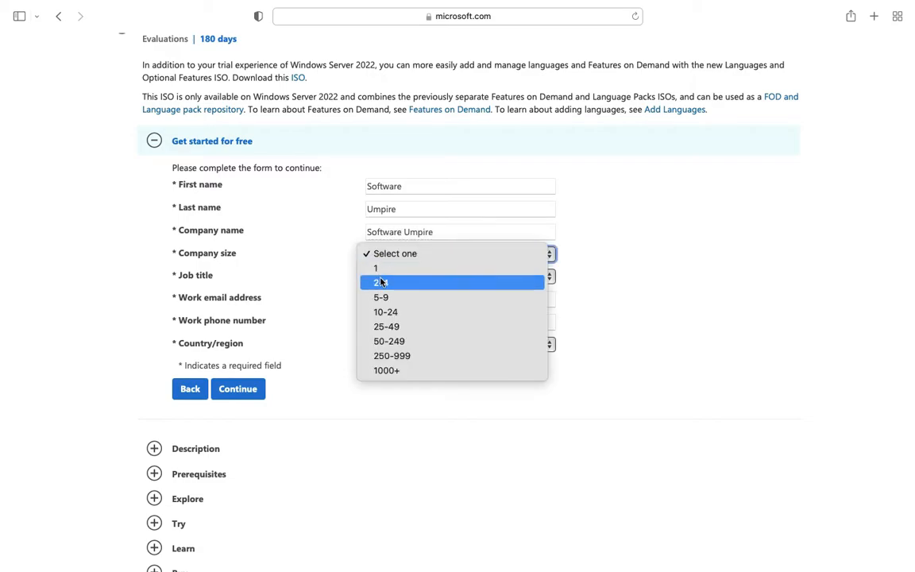
left_click(382, 282)
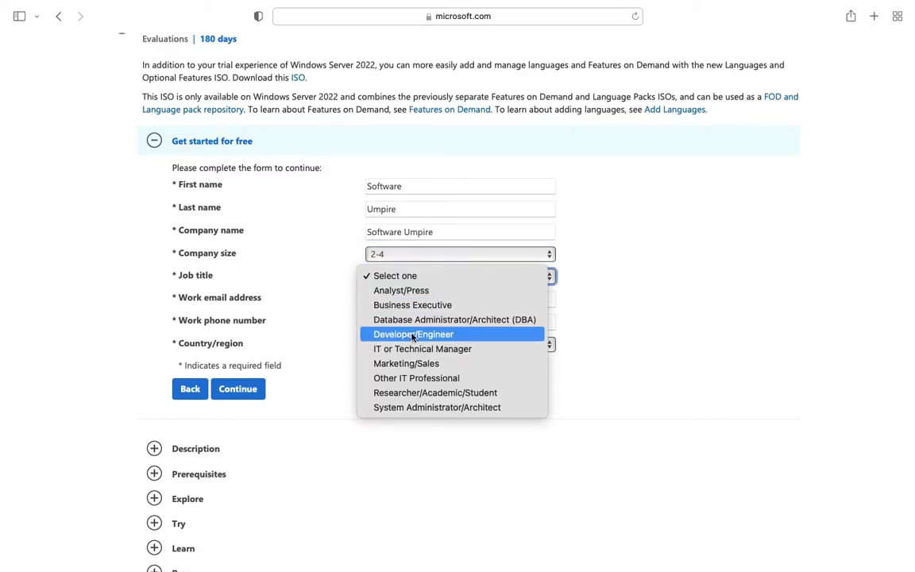
left_click(413, 334)
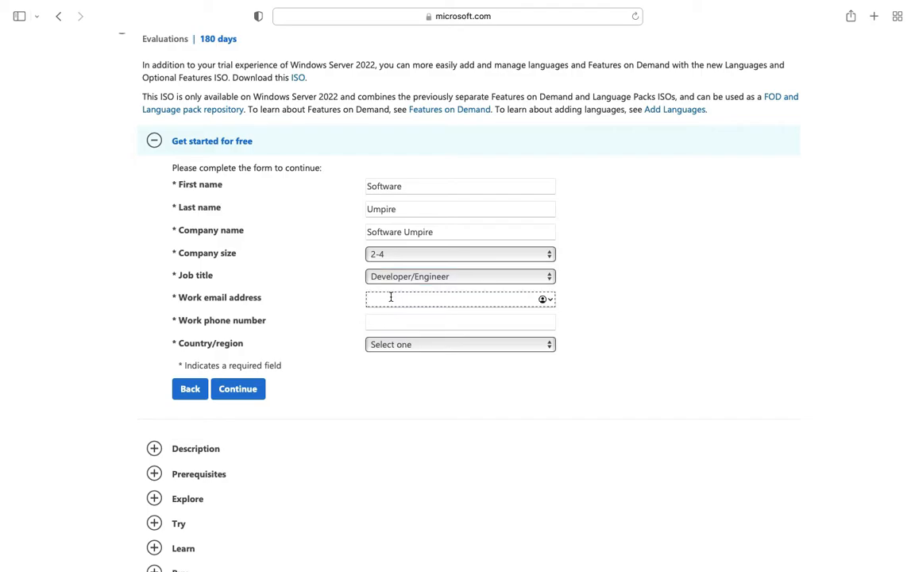
type("yo")
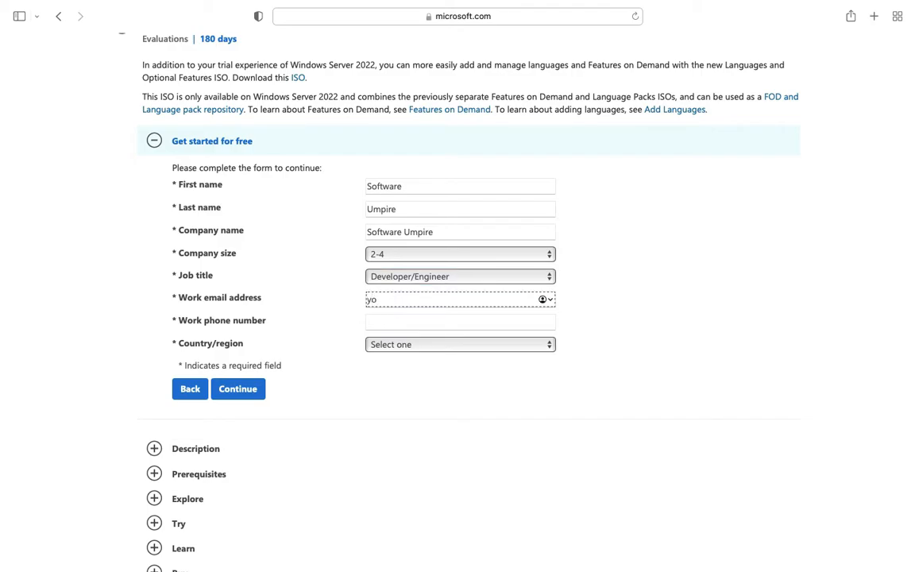
type("your@email.com")
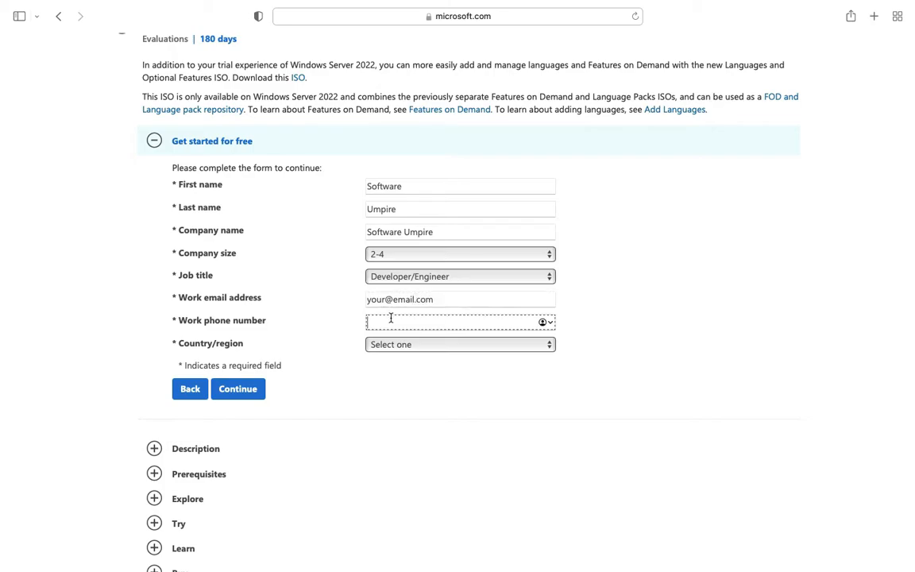
type("8888888888")
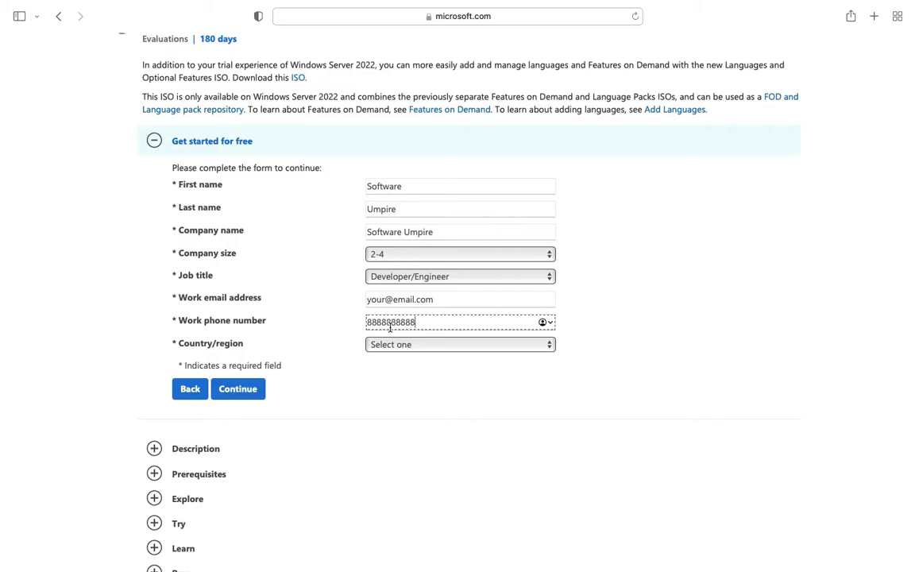
left_click(459, 345)
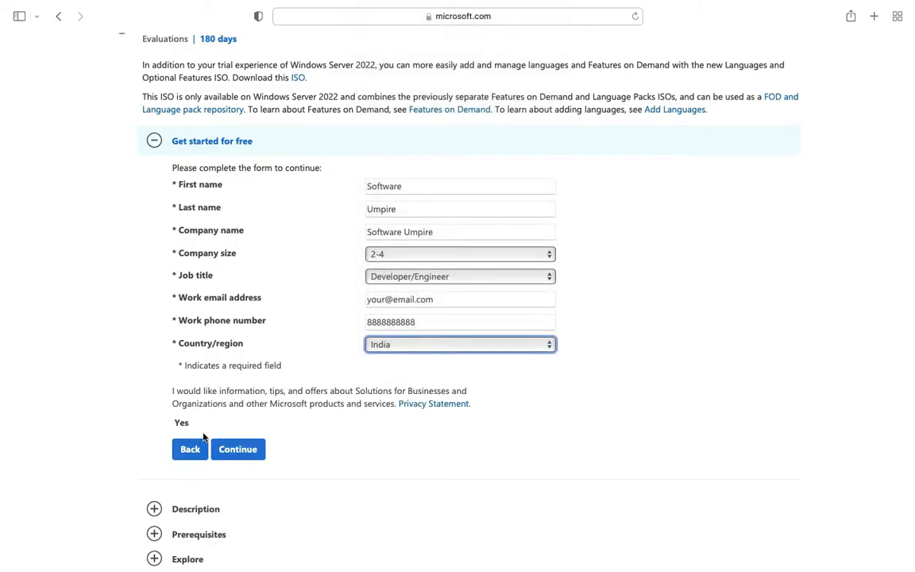
Submit the form, download the English ISO, and check Safari's download progress.
left_click(237, 449)
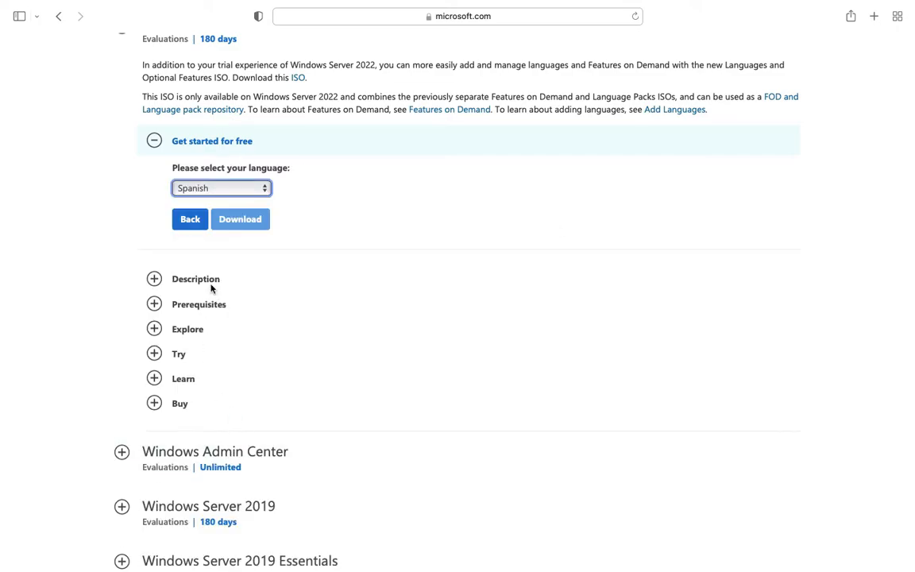
left_click(221, 187)
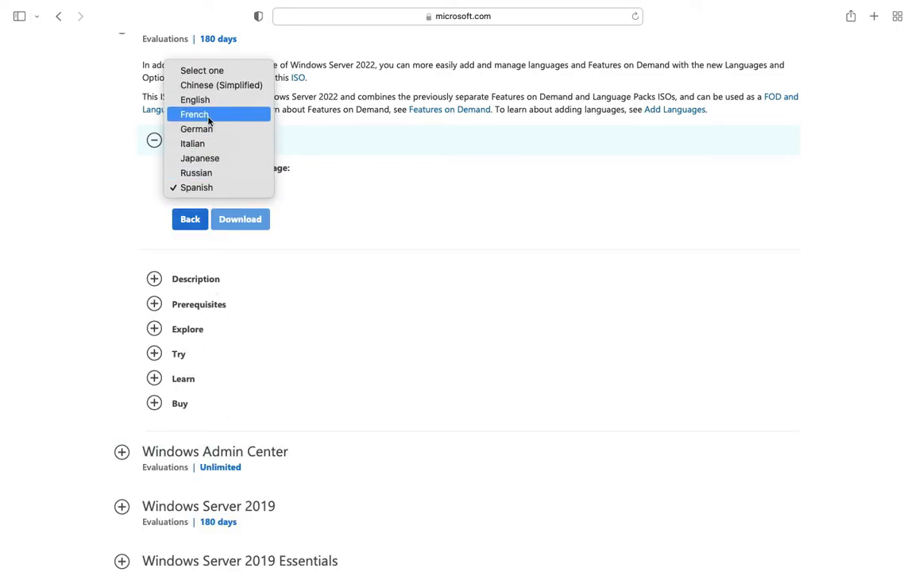
left_click(194, 99)
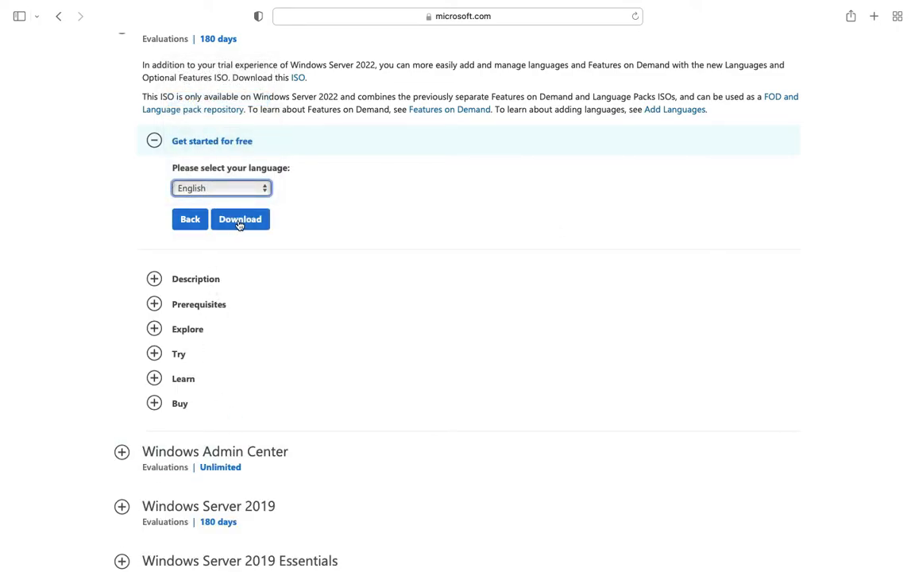
left_click(240, 219)
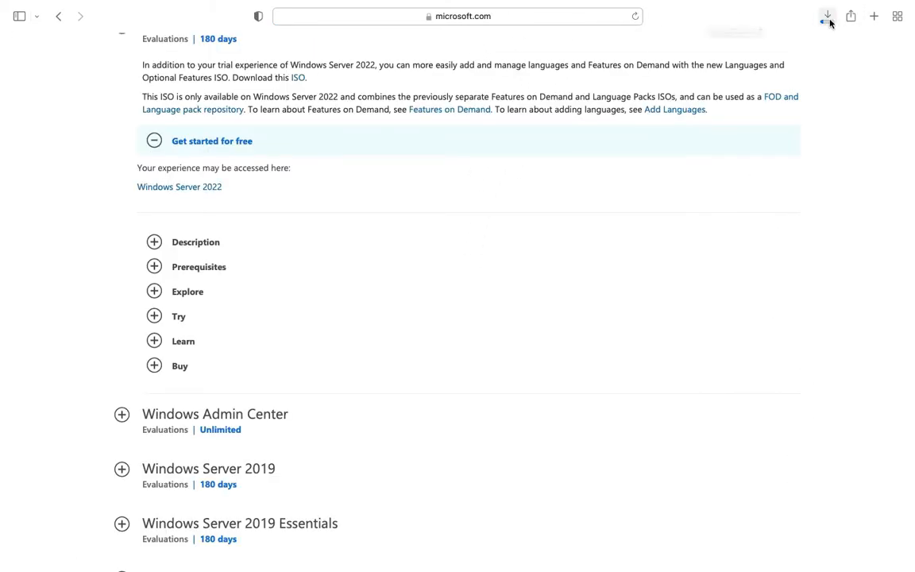
left_click(827, 16)
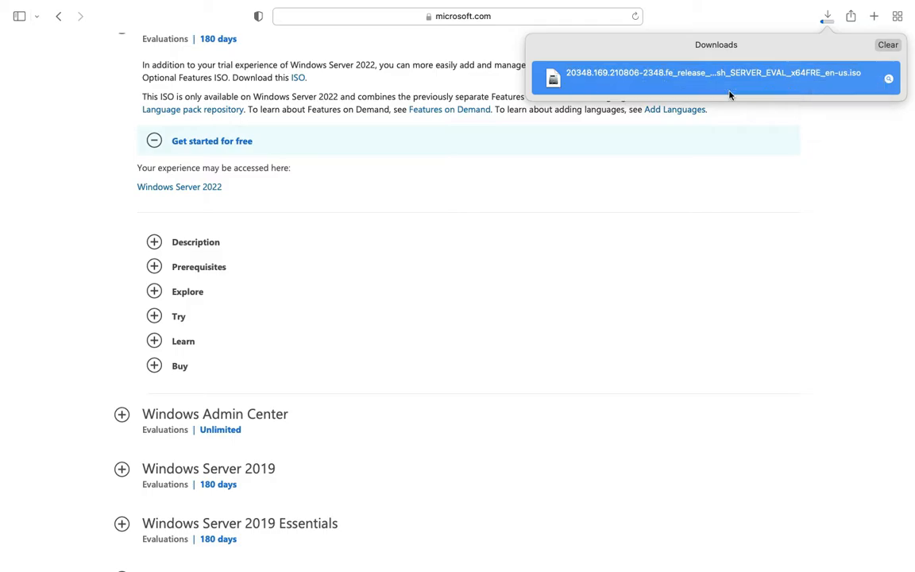
left_click(888, 78)
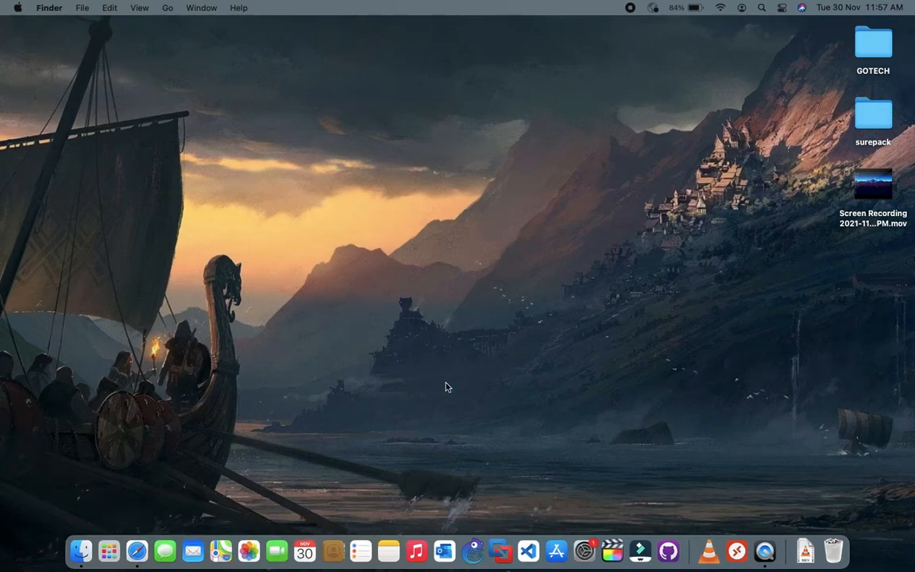
mouse_move(500, 550)
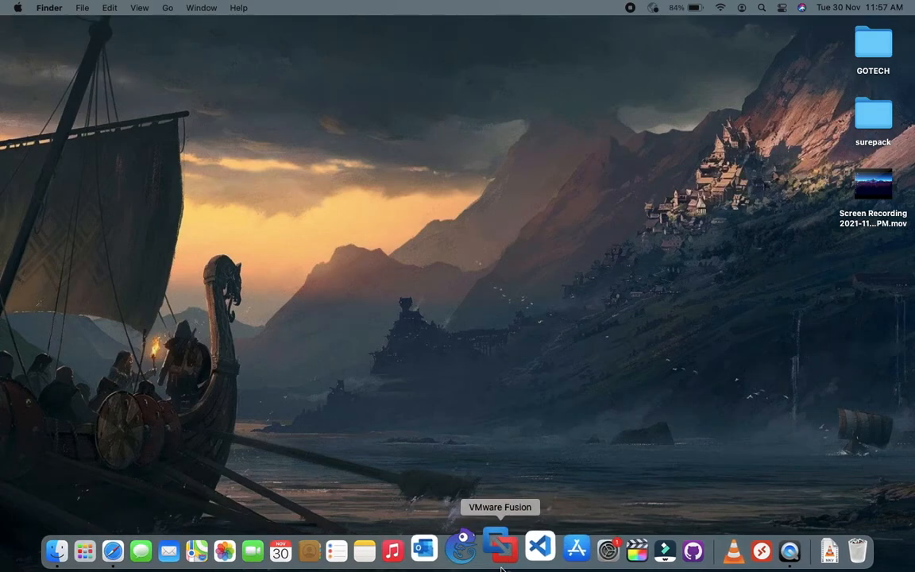
Launch VMware Fusion and choose 'Install from disc or image' for a new VM.
left_click(500, 550)
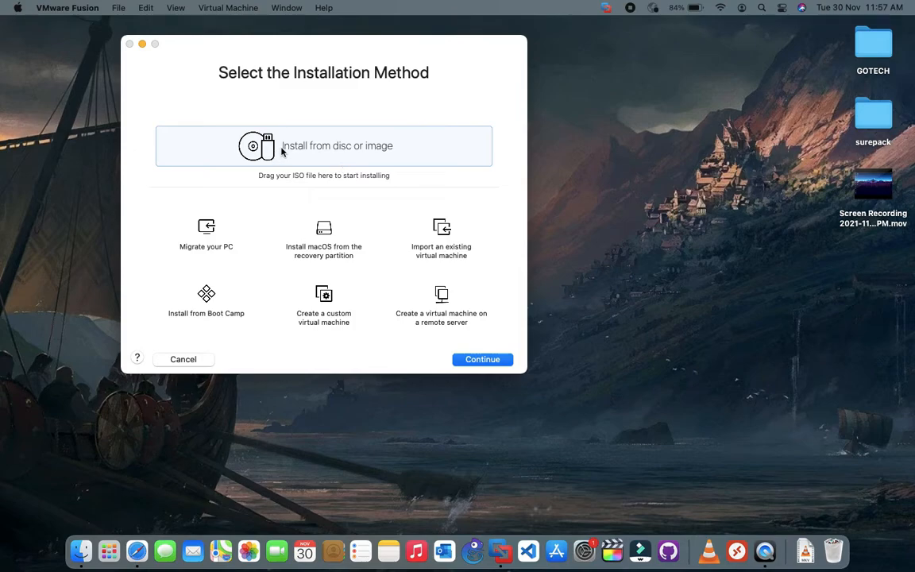
left_click(483, 359)
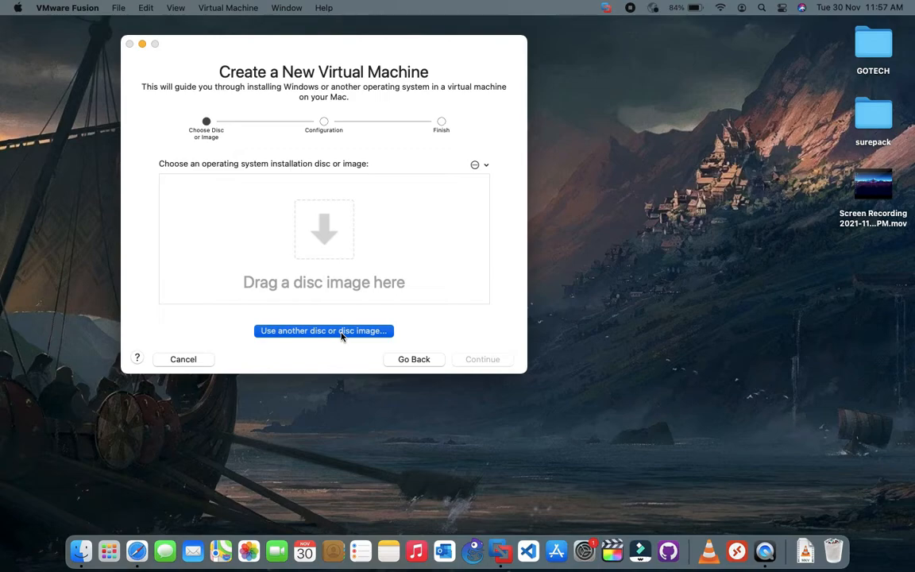
Pick Win Server 2022.iso from Downloads as the installation image.
left_click(324, 330)
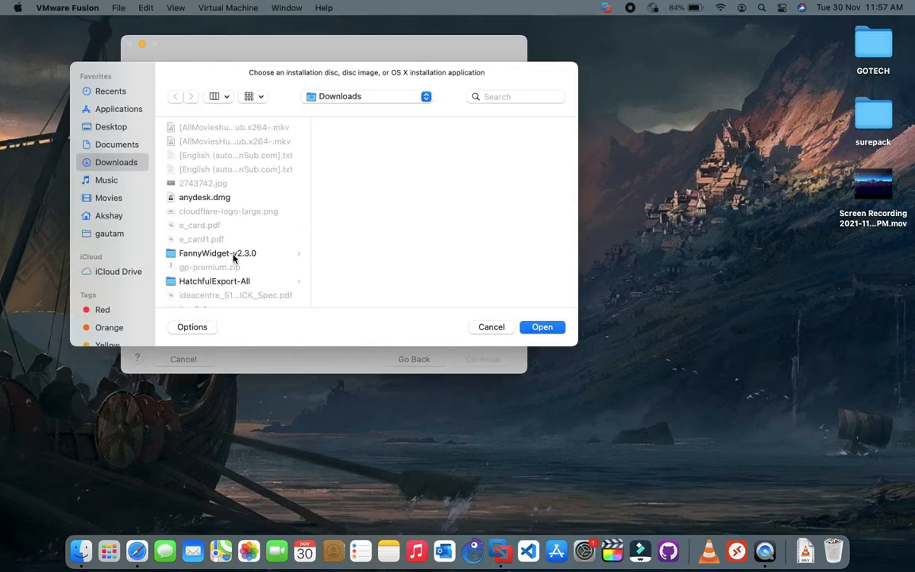
scroll("down", 3)
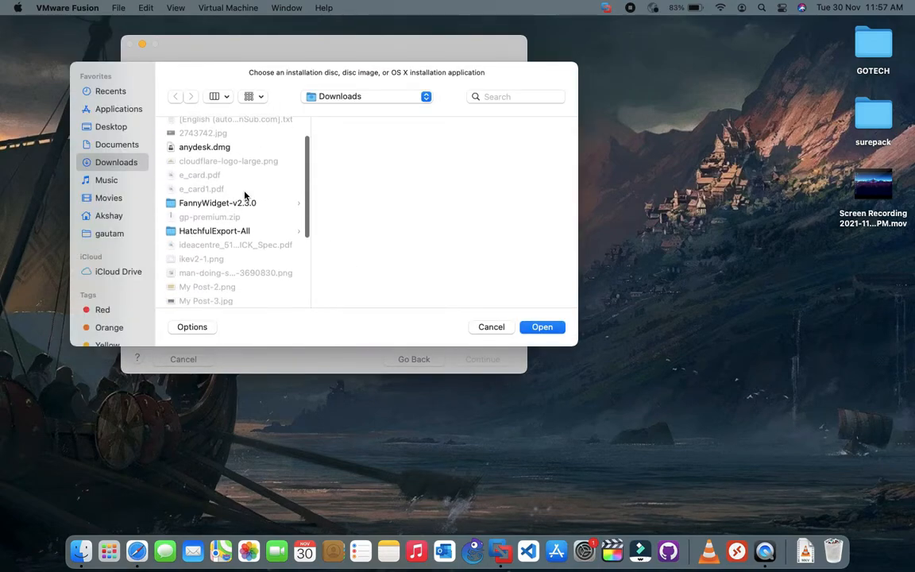
scroll("down", 3)
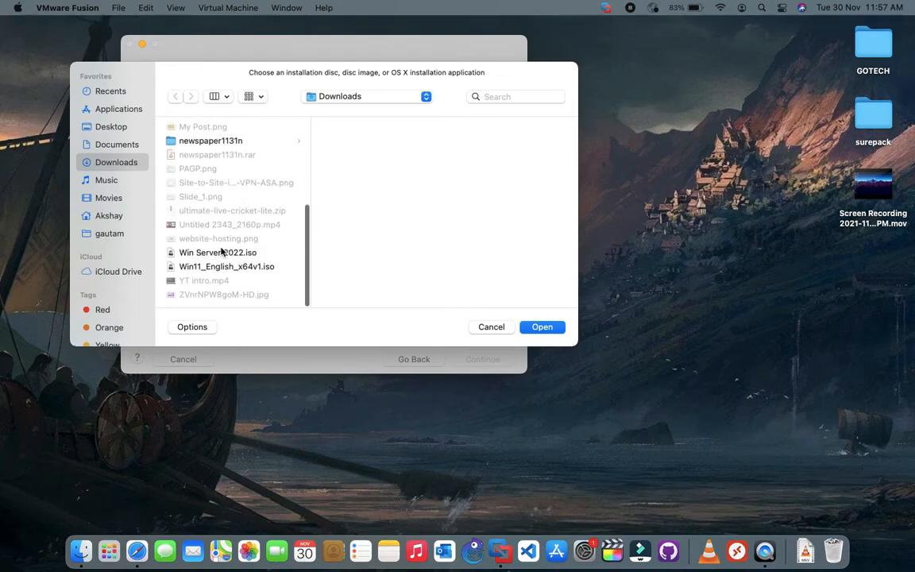
left_click(218, 252)
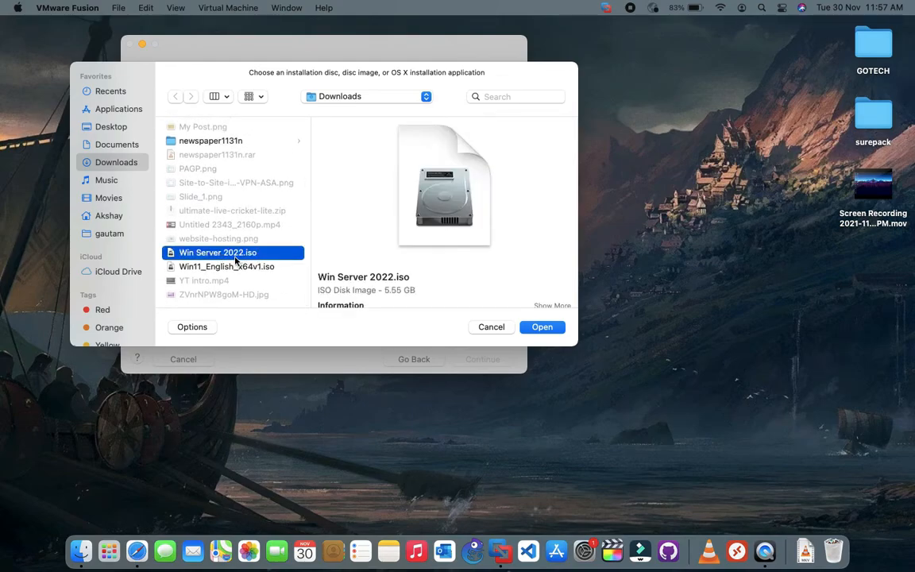
left_click(542, 327)
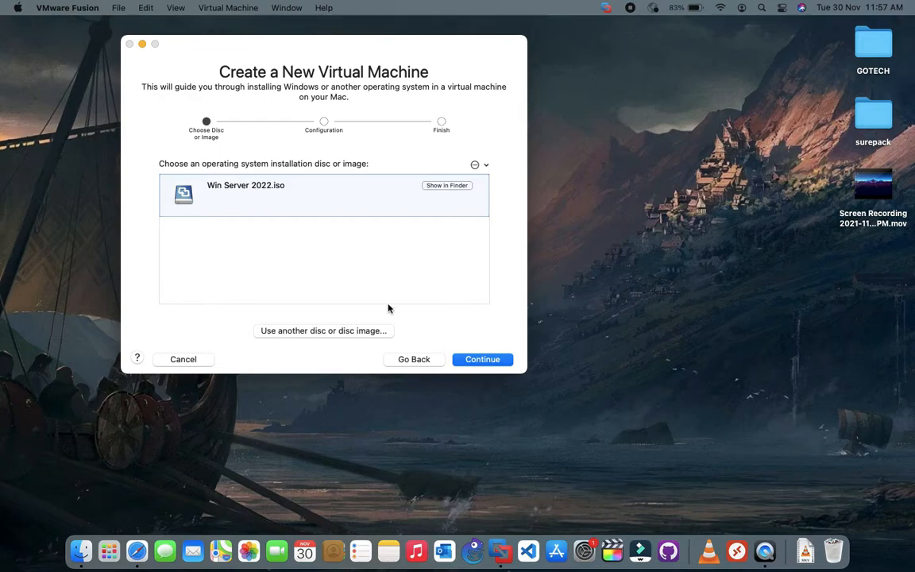
Keep Windows Server 2019 as the guest OS and switch firmware to Legacy BIOS.
left_click(482, 359)
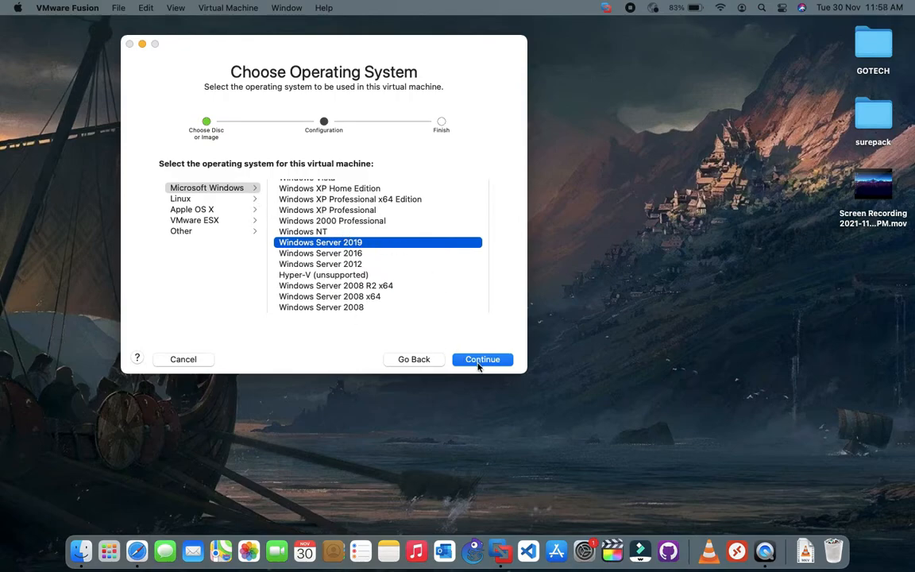
left_click(483, 359)
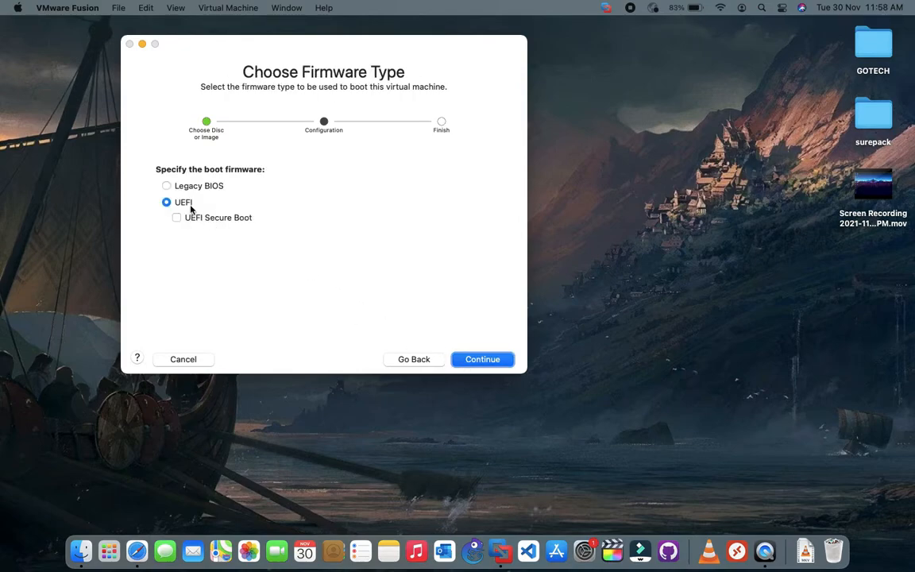
left_click(166, 185)
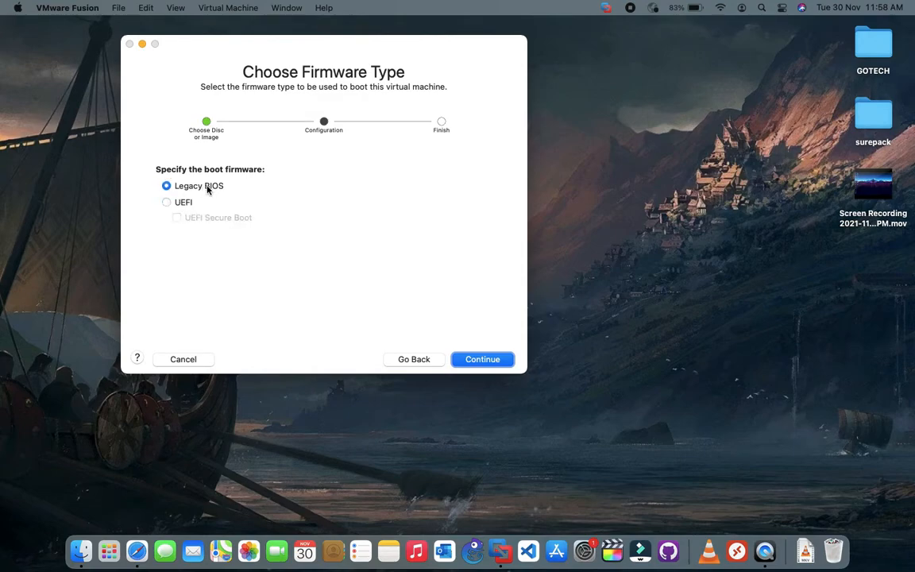
mouse_move(199, 200)
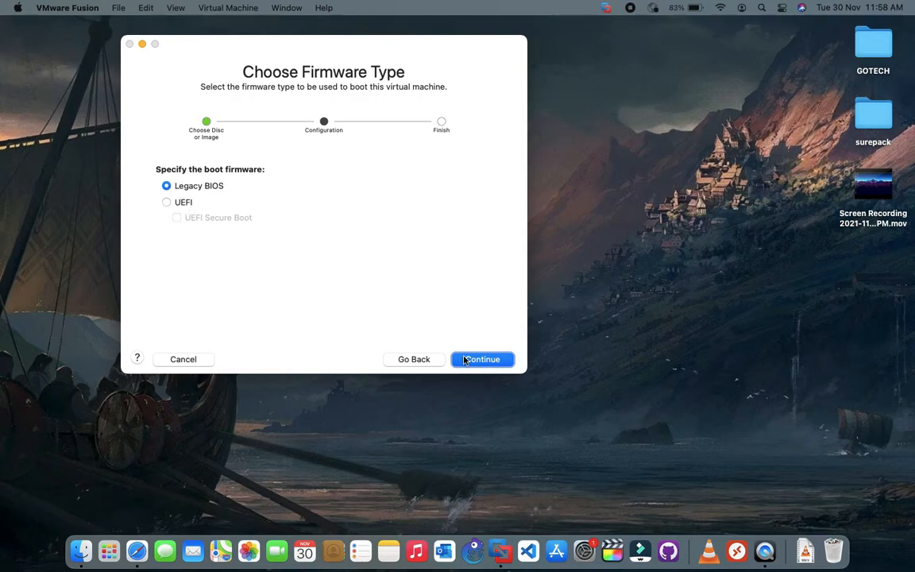
left_click(481, 359)
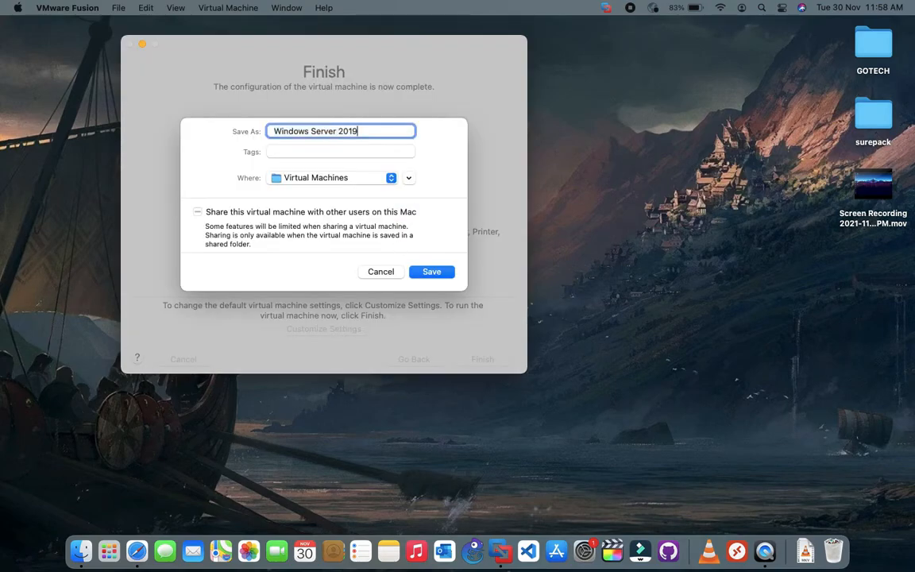
Save the virtual machine as 'Windows Server 2022'.
left_click(431, 271)
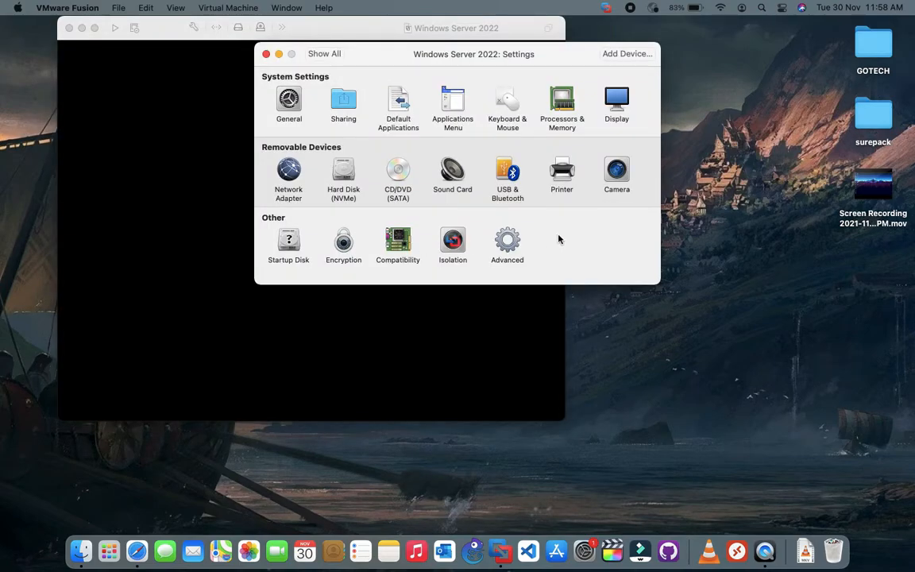
mouse_move(539, 118)
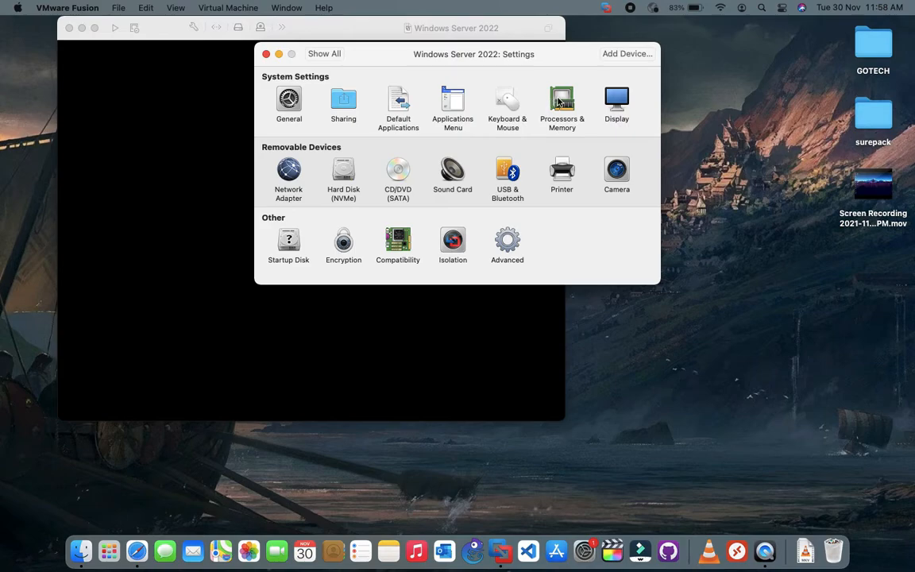
Set memory to 4096 MB under Processors & Memory, check advanced options, and close settings.
left_click(562, 101)
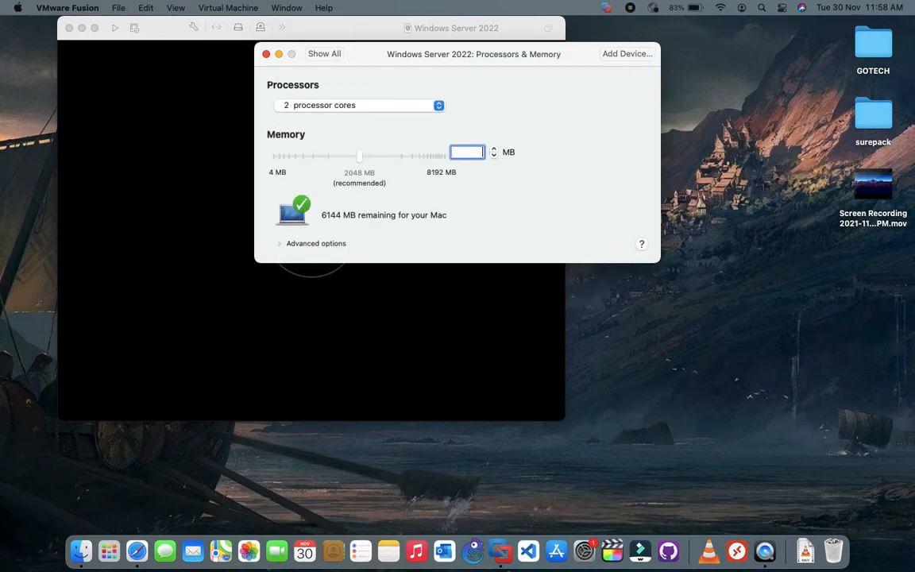
type("4")
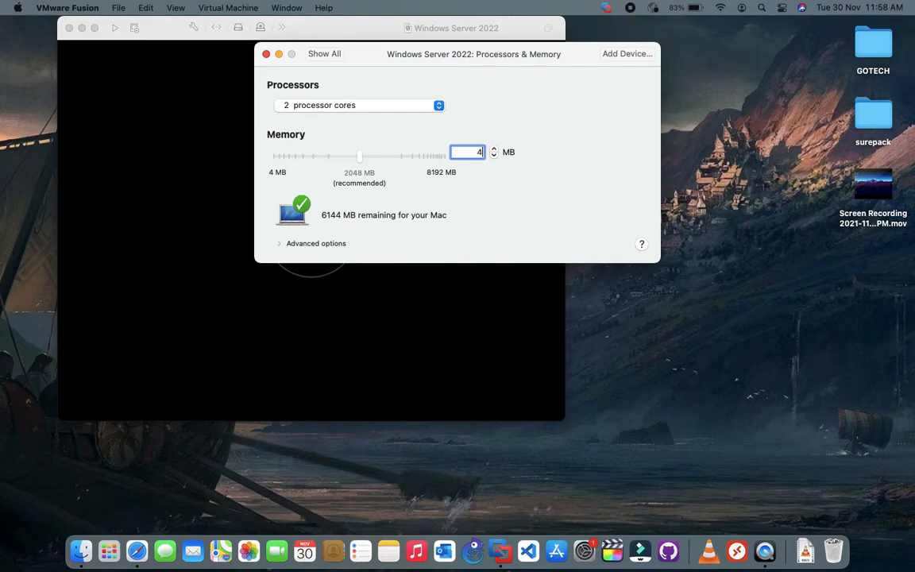
type("096")
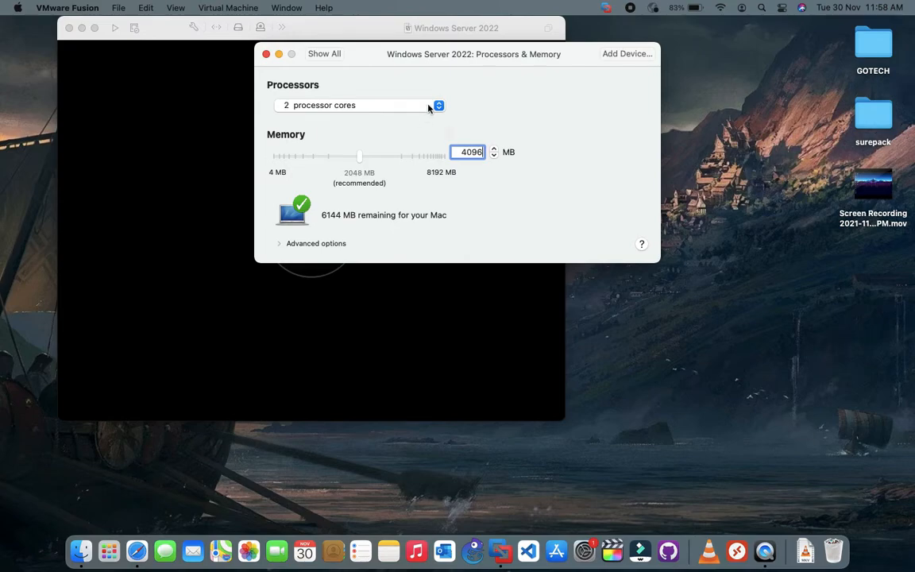
mouse_move(485, 187)
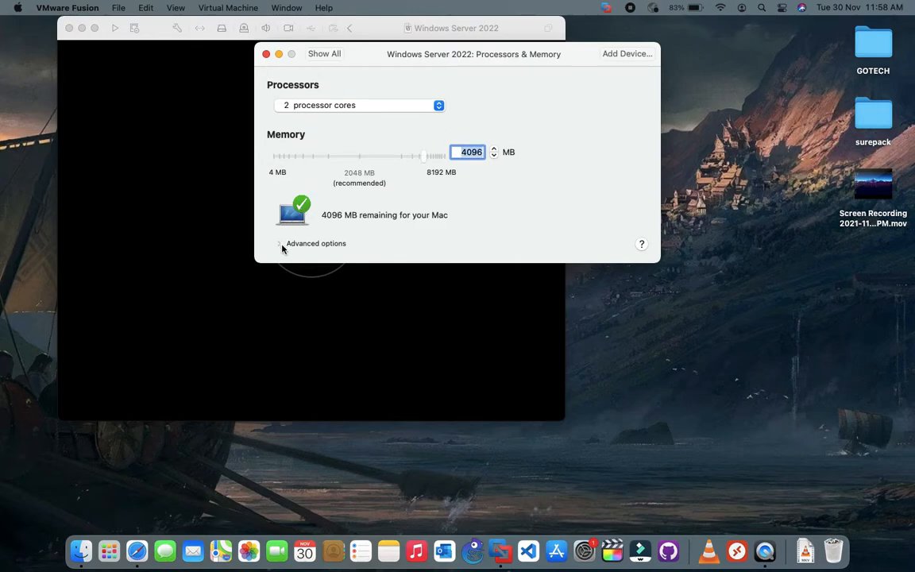
left_click(280, 243)
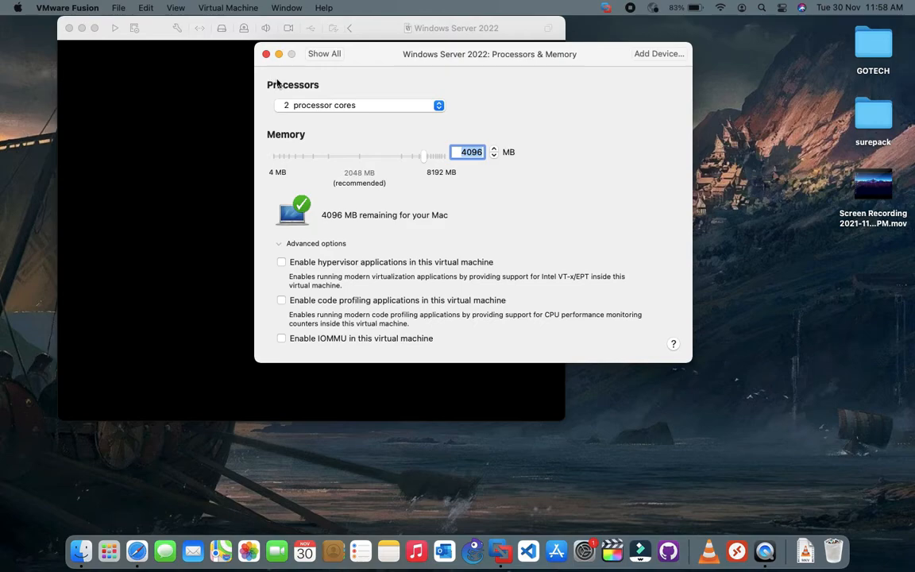
left_click(266, 53)
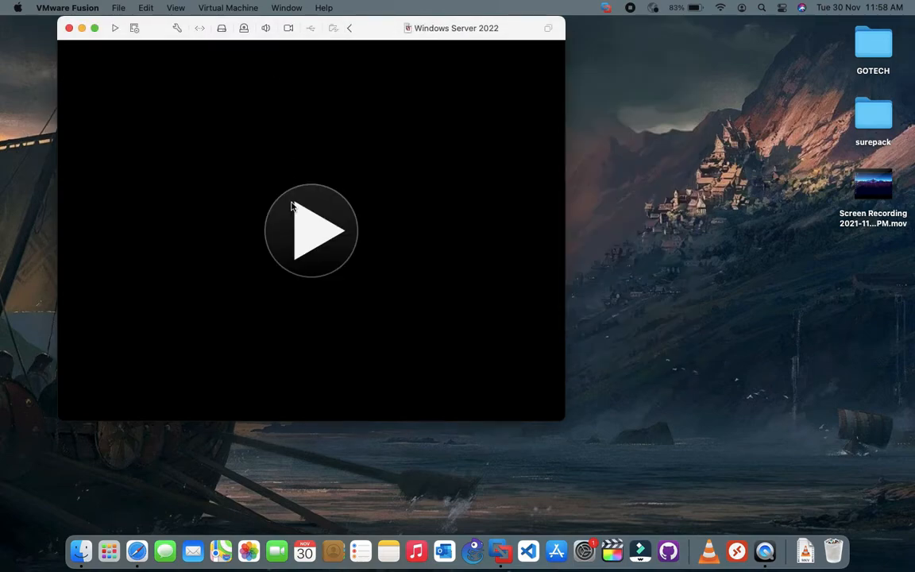
Power on the VM, dismiss the side channel mitigations alert, and accept English (United States) defaults.
left_click(311, 230)
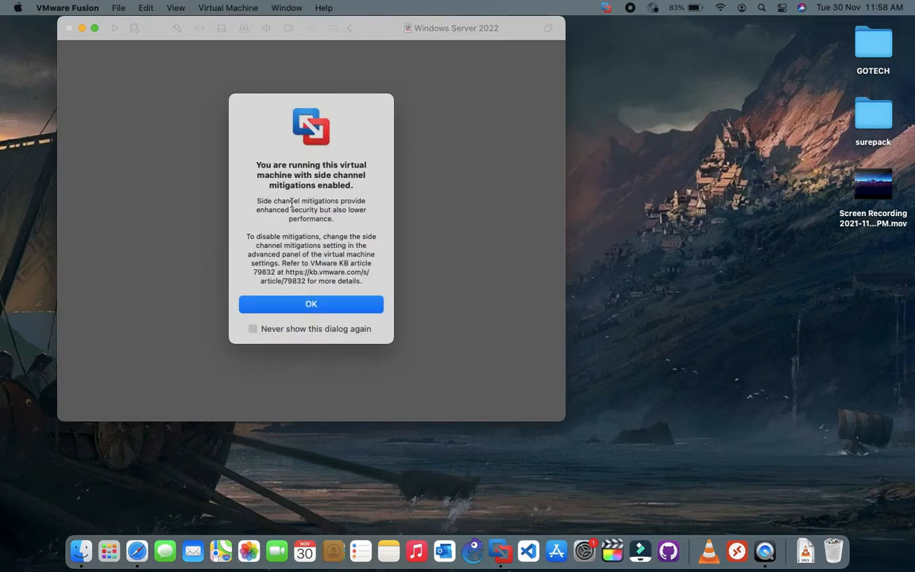
left_click(311, 304)
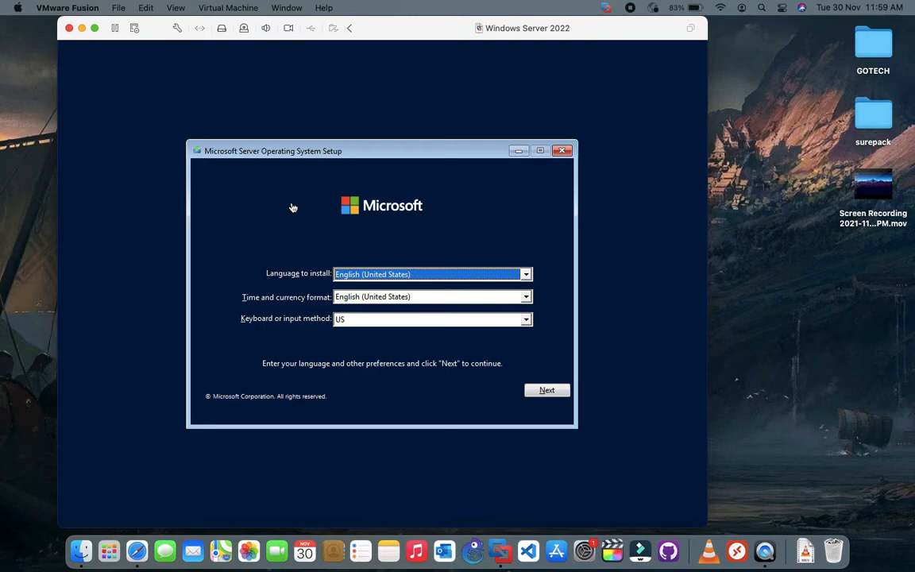
mouse_move(458, 366)
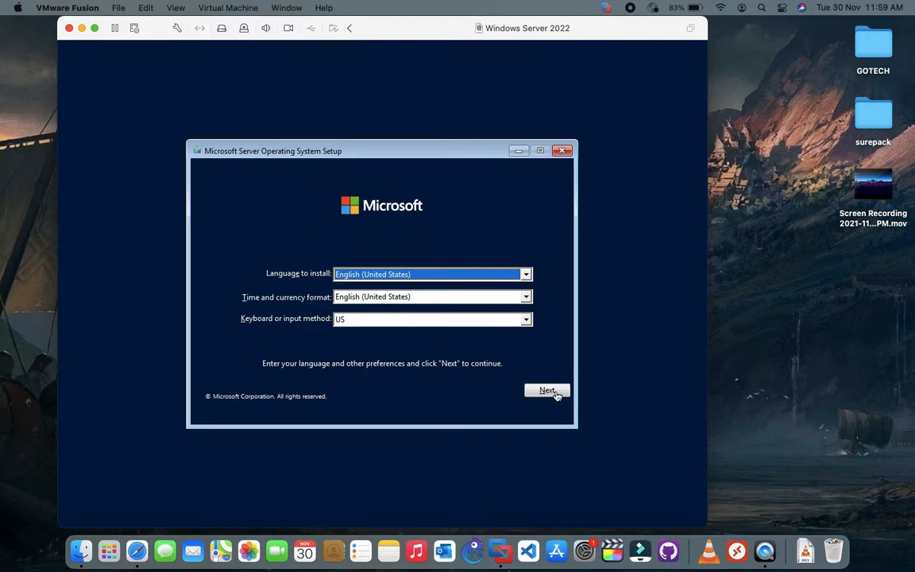
left_click(547, 390)
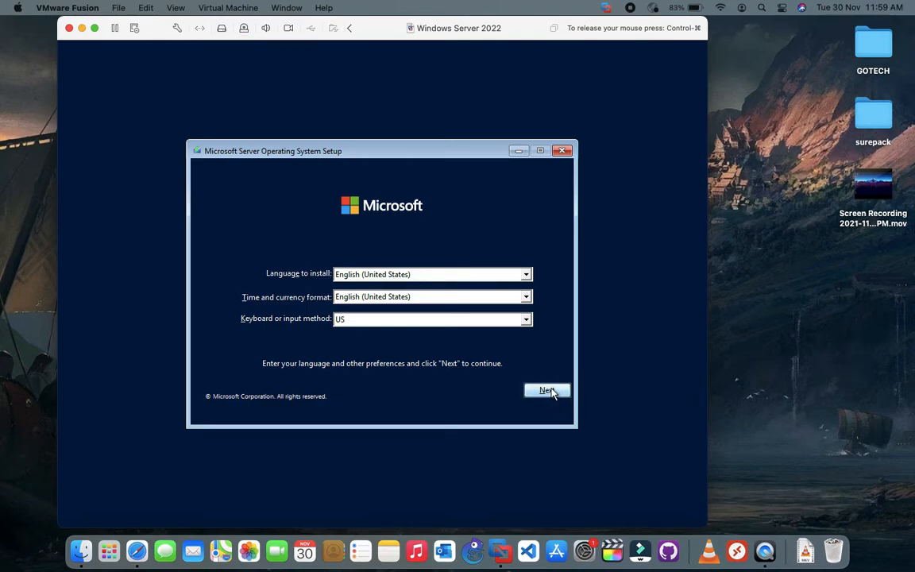
left_click(547, 390)
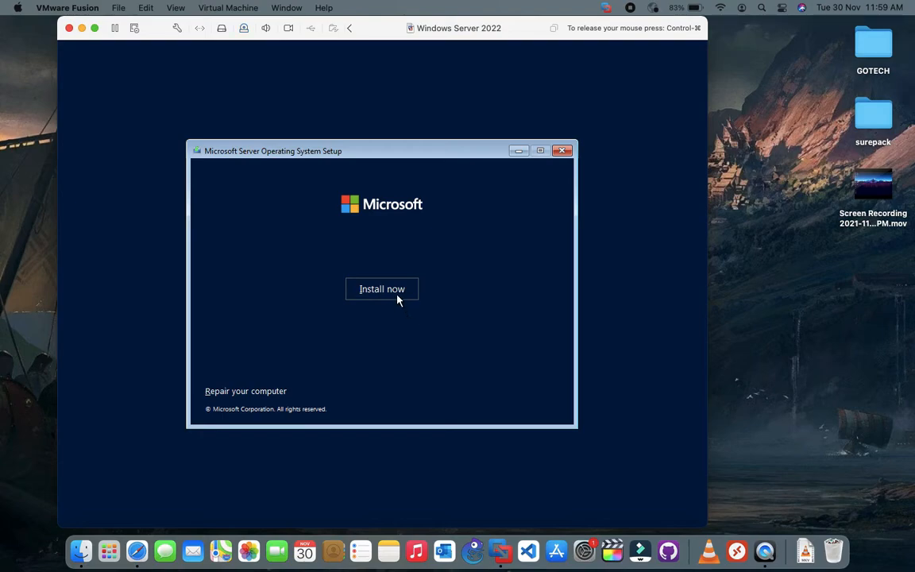
Start the install and select Windows Server 2022 Standard Evaluation (Desktop Experience).
left_click(381, 288)
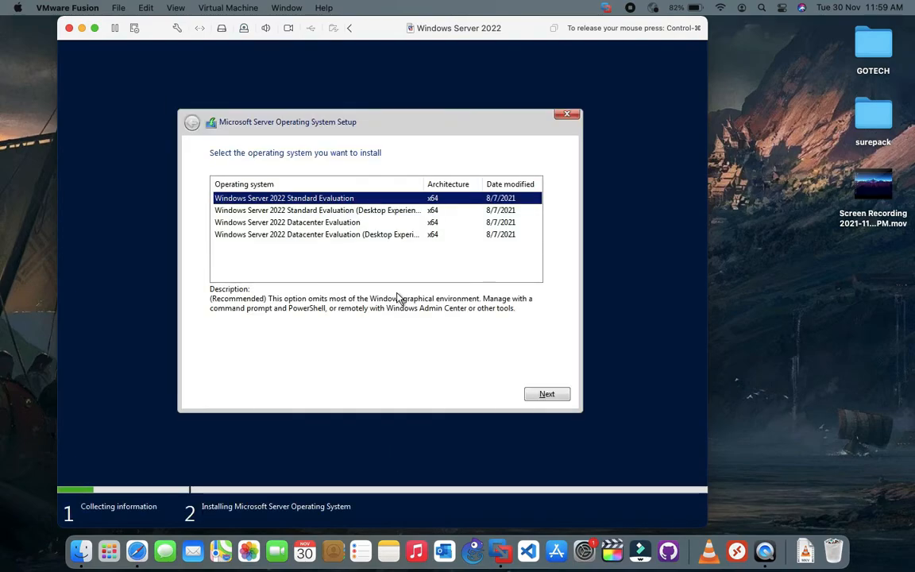
mouse_move(363, 220)
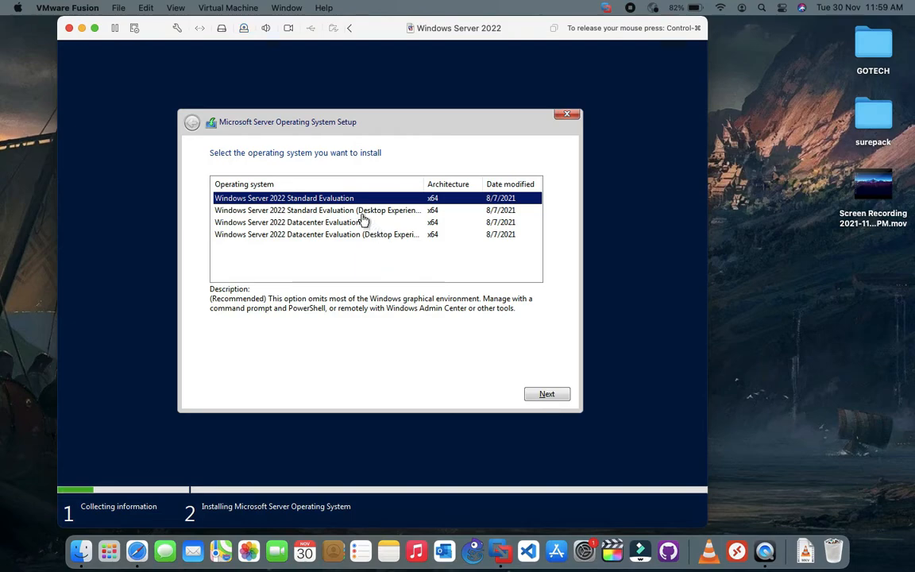
mouse_move(425, 184)
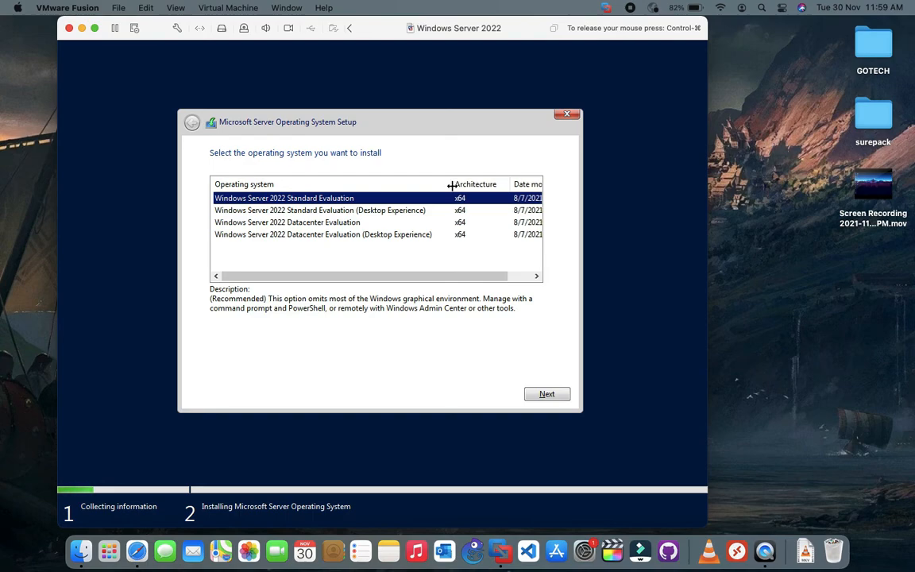
mouse_move(389, 212)
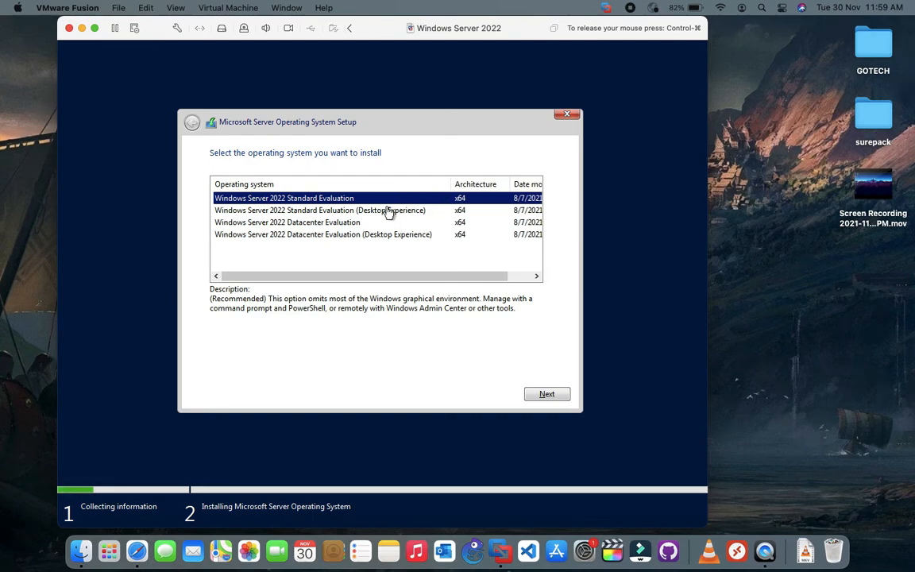
left_click(320, 210)
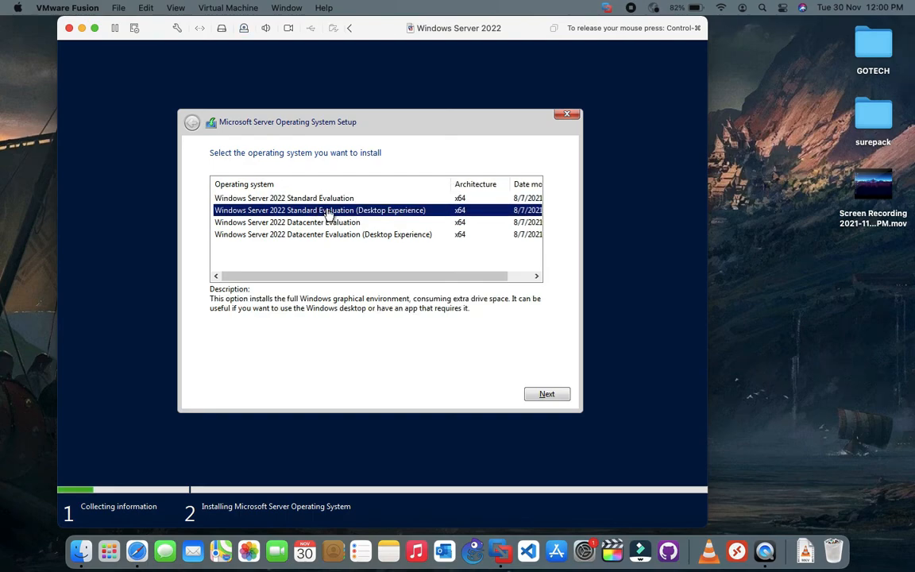
mouse_move(371, 229)
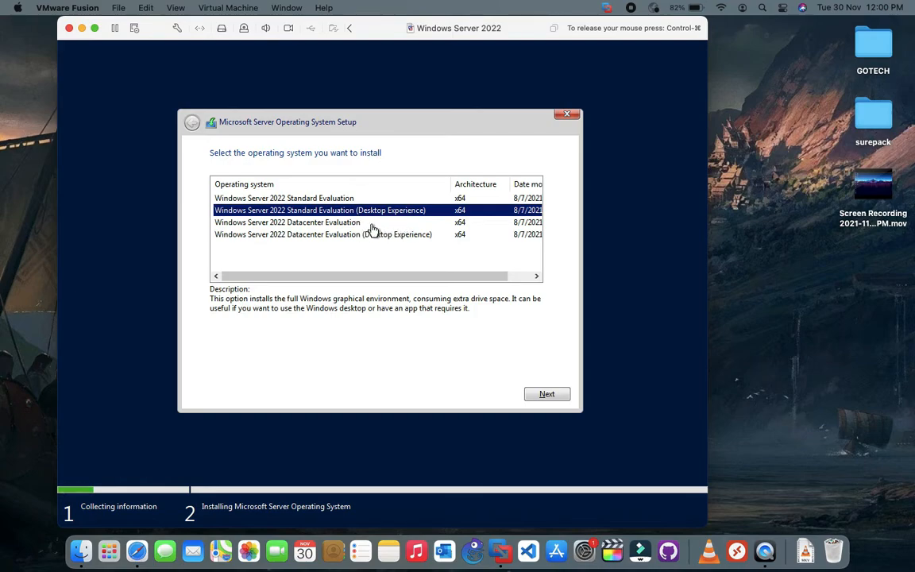
mouse_move(390, 210)
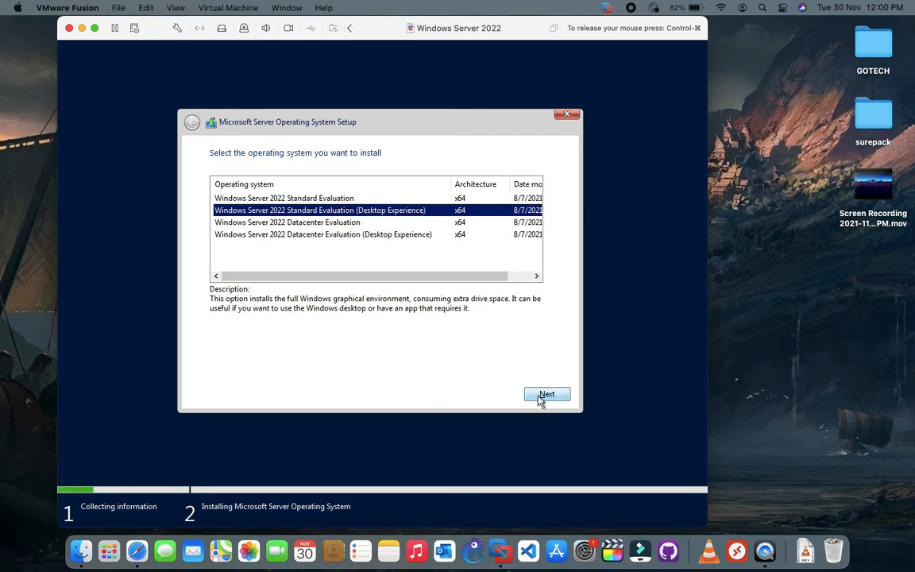
left_click(546, 394)
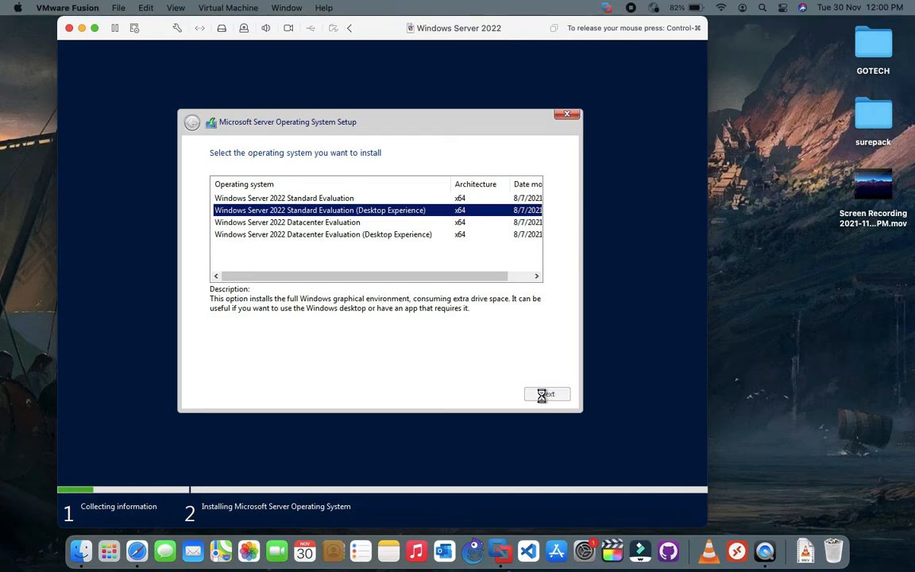
left_click(547, 394)
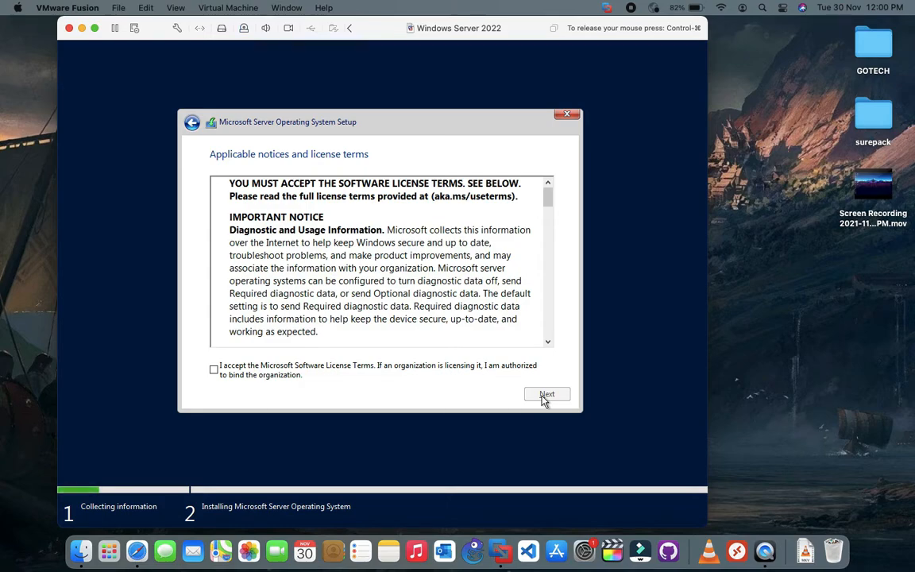
mouse_move(473, 385)
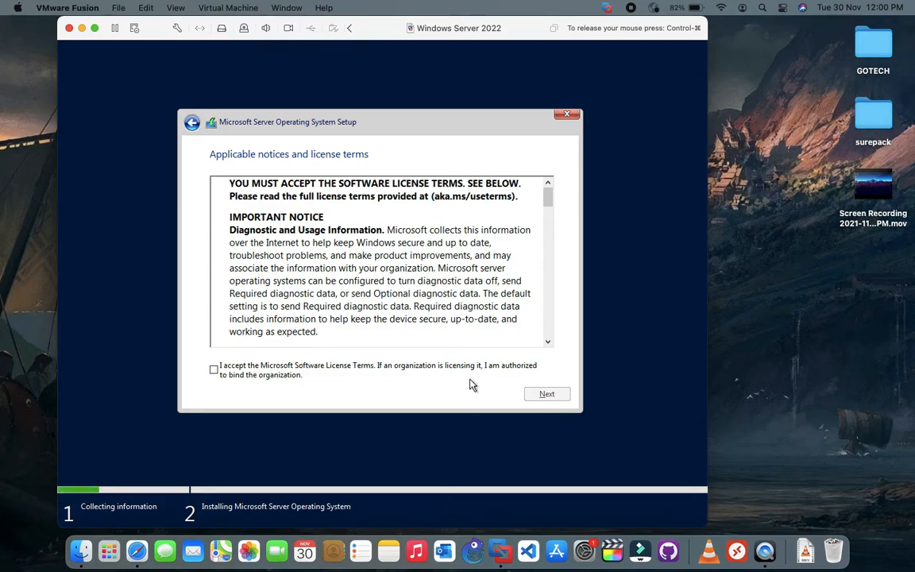
Accept the license, choose Custom install, and install onto Drive 0's 60 GB unallocated space.
left_click(214, 370)
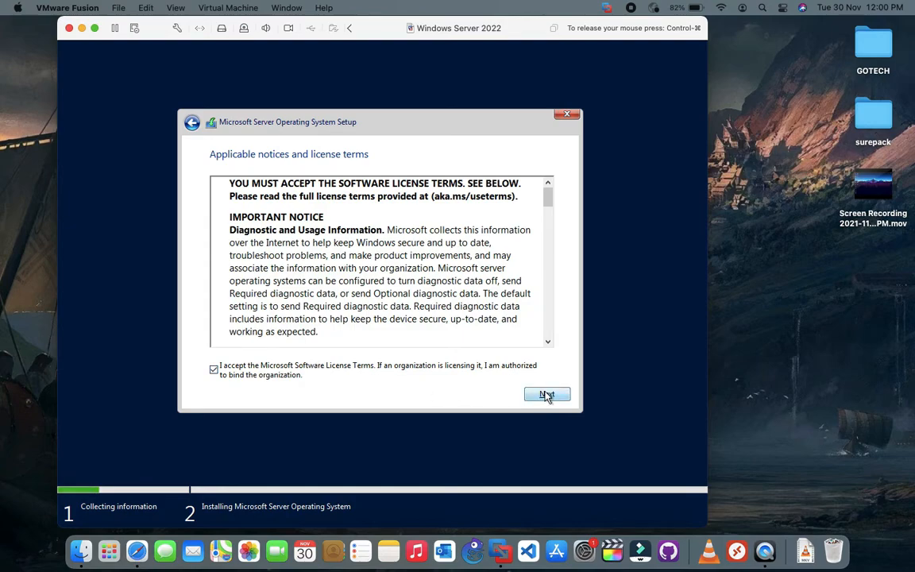
left_click(547, 394)
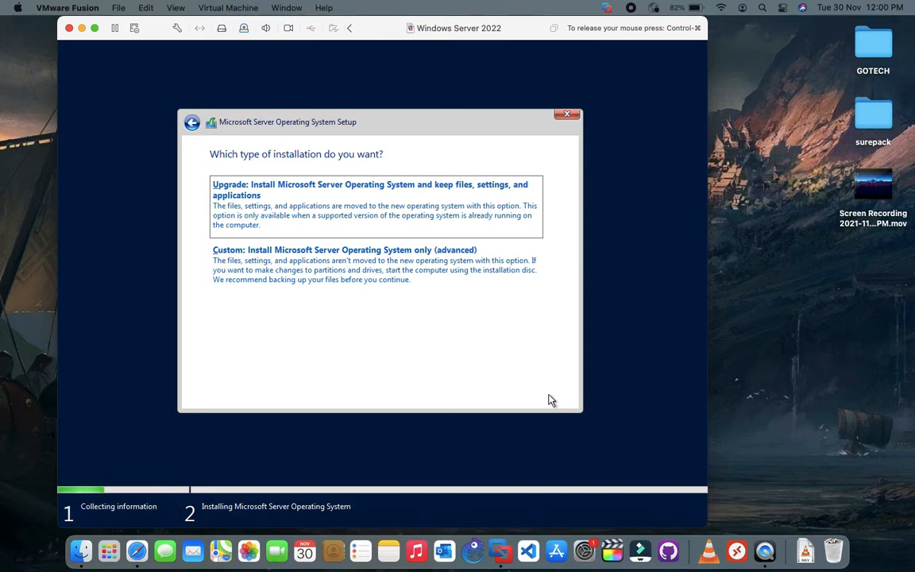
left_click(345, 264)
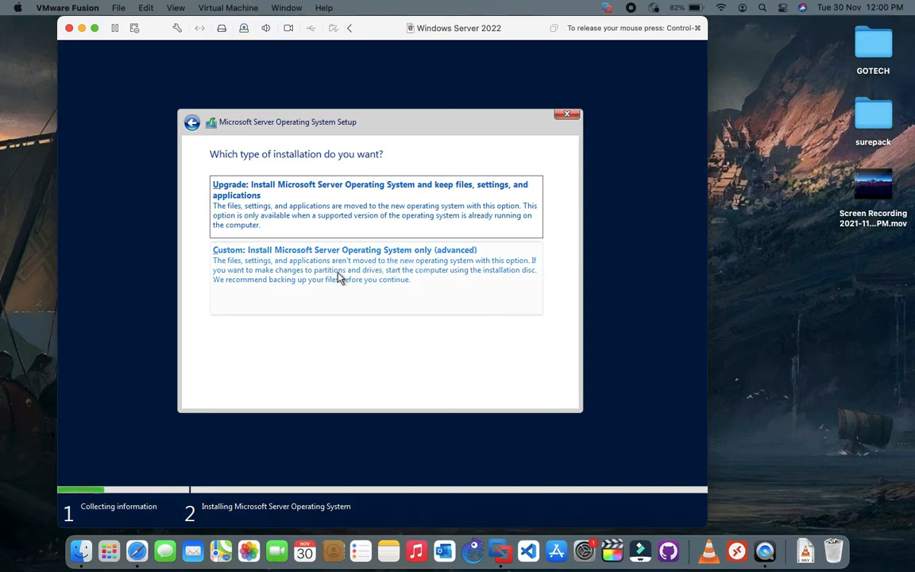
left_click(344, 250)
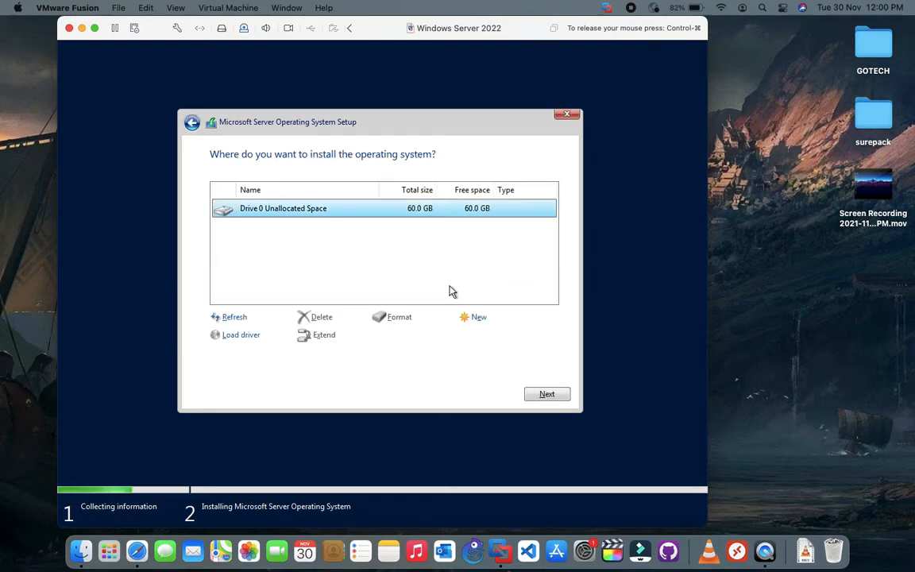
mouse_move(561, 339)
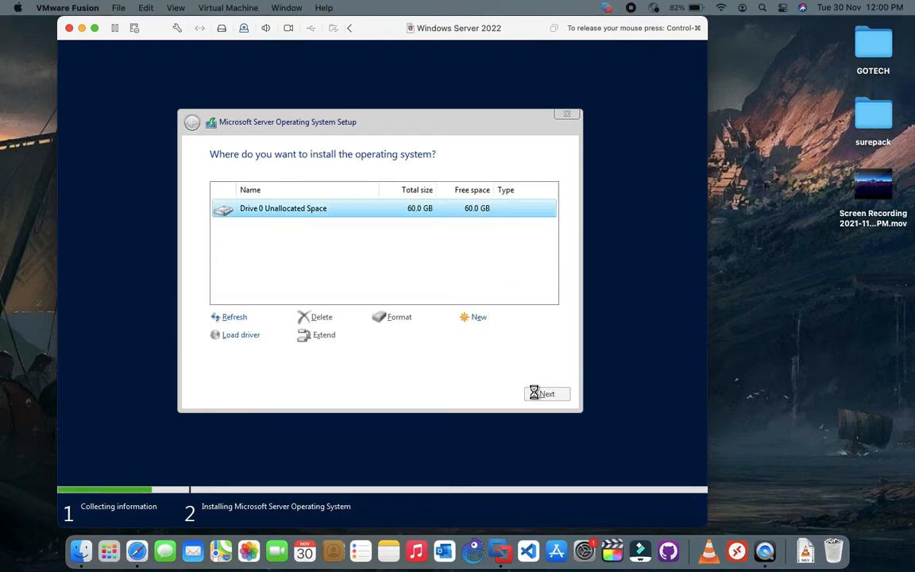
left_click(547, 393)
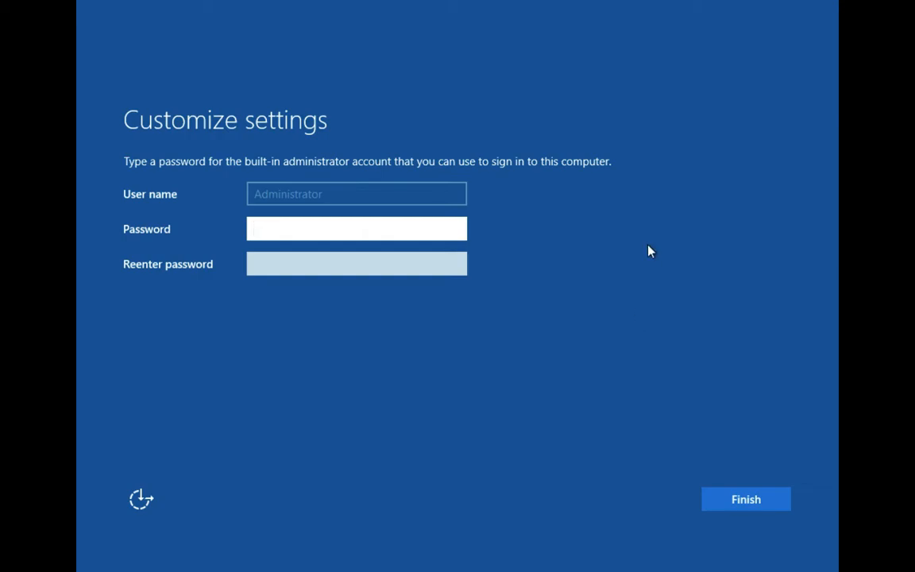
Enter and confirm the Administrator password, then finish setup.
left_click(356, 229)
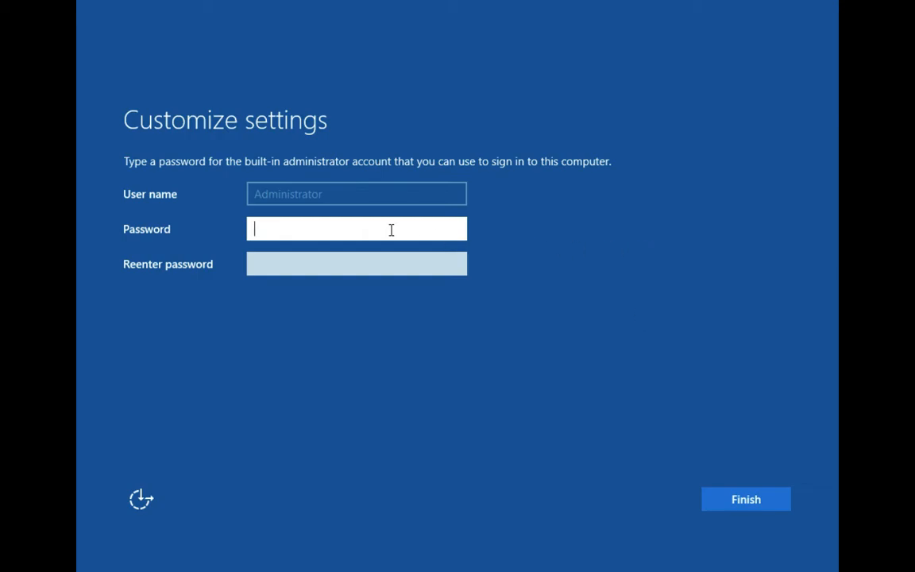
type("•")
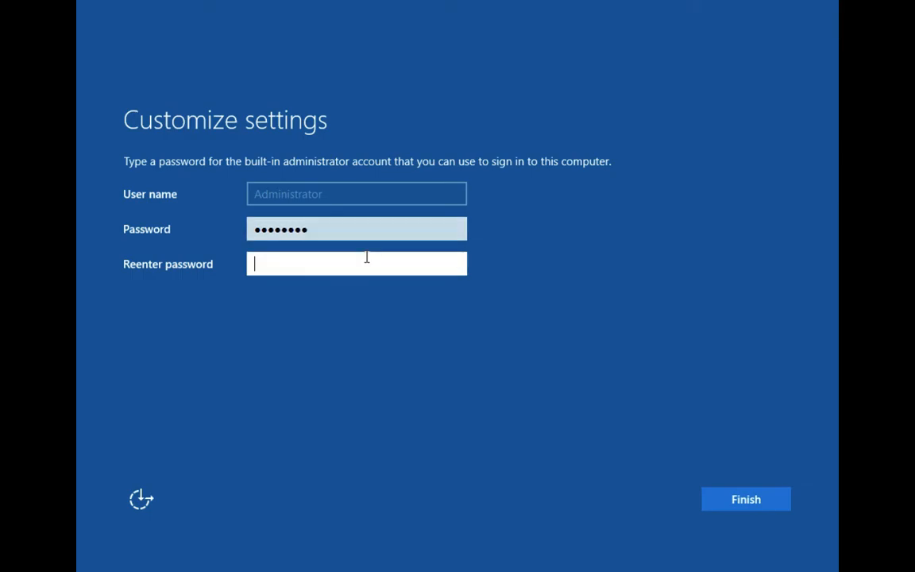
type("•")
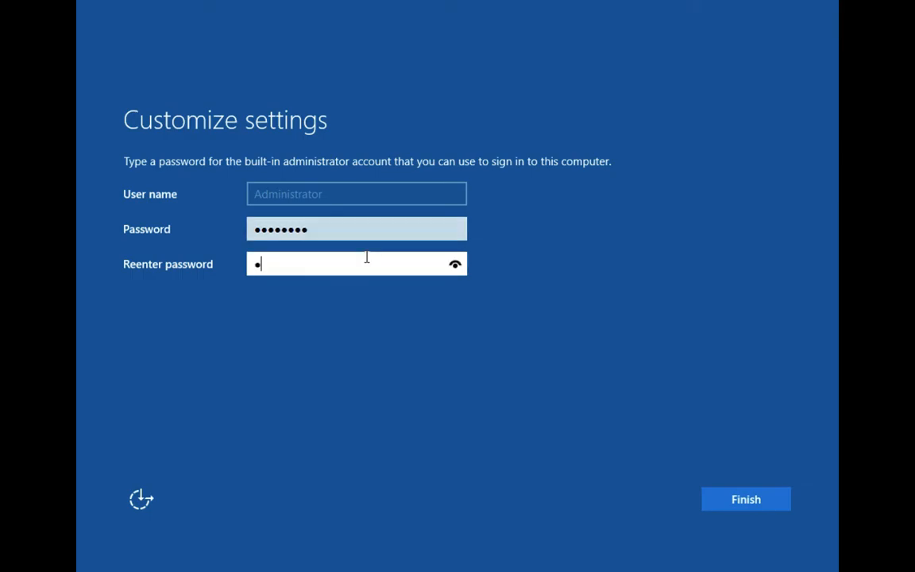
type("password")
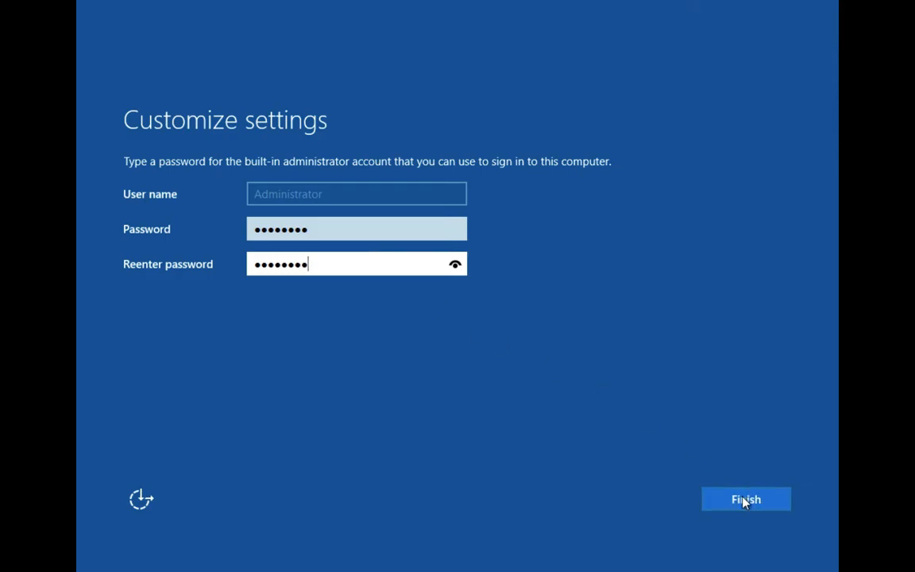
left_click(745, 499)
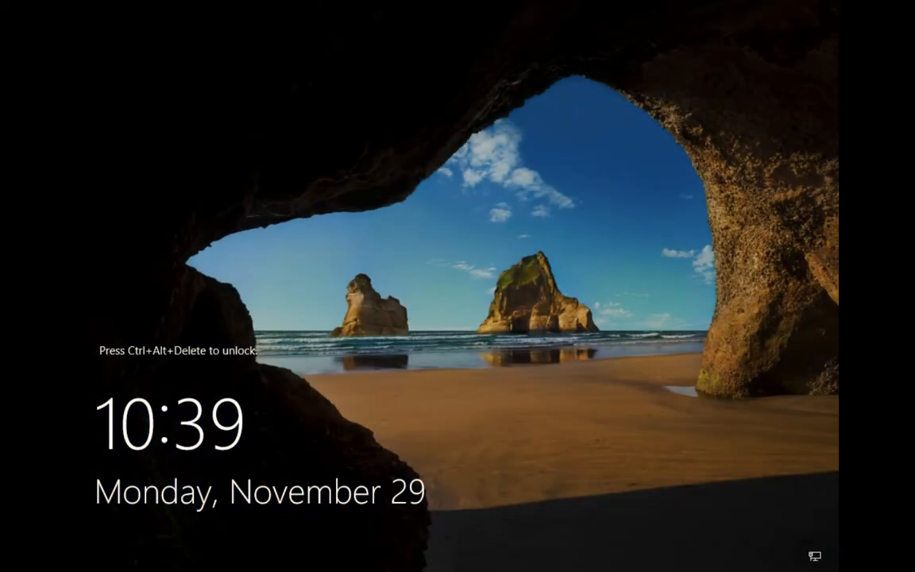
mouse_move(181, 7)
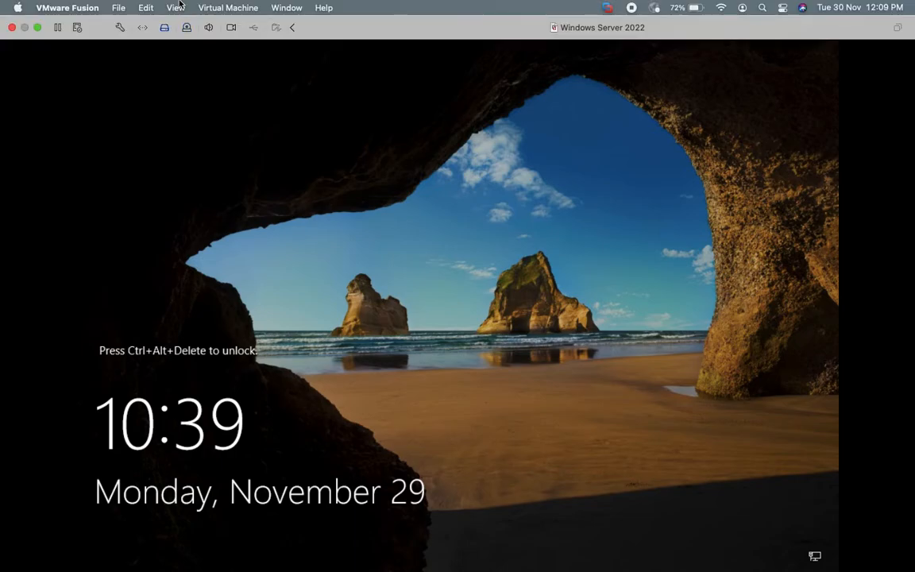
Send Ctrl-Alt-Del from the Virtual Machine menu and sign in as Administrator with the password.
left_click(228, 7)
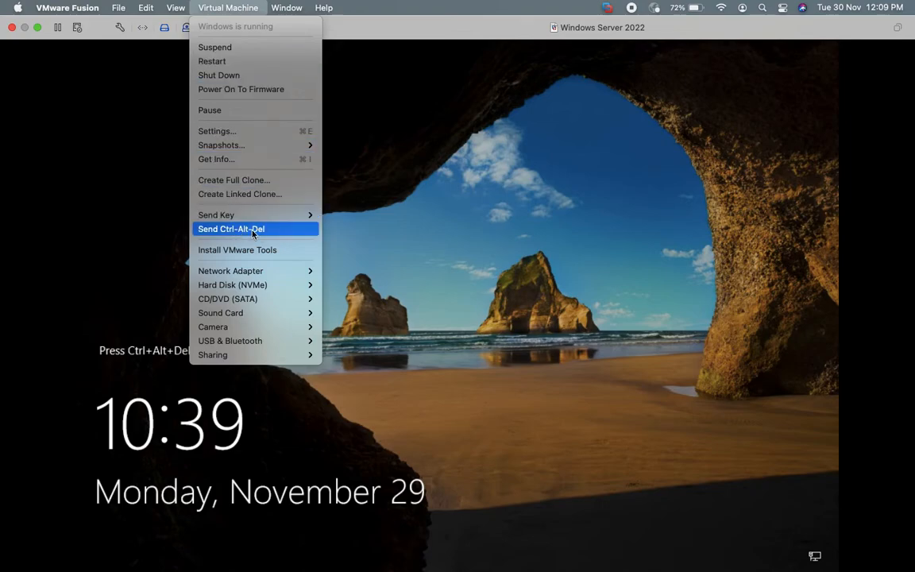
left_click(230, 229)
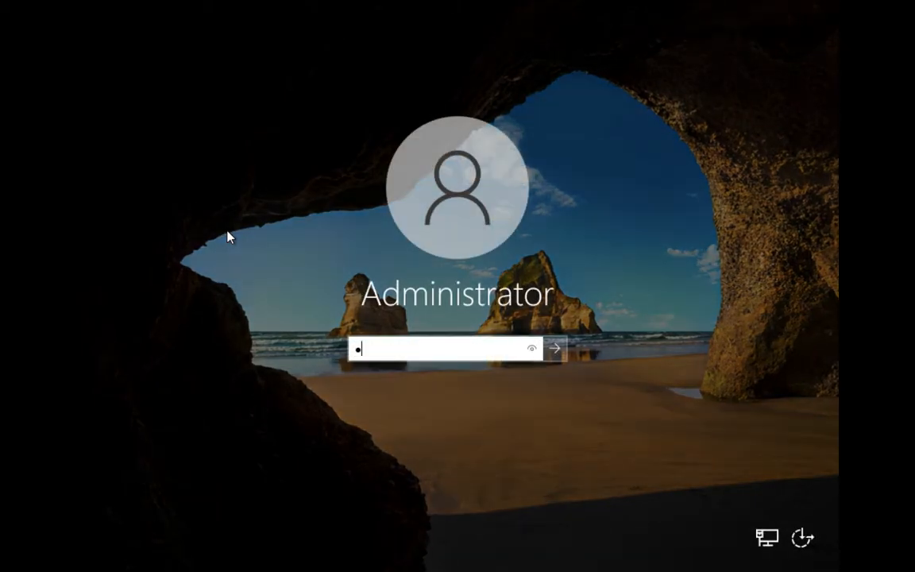
type("password")
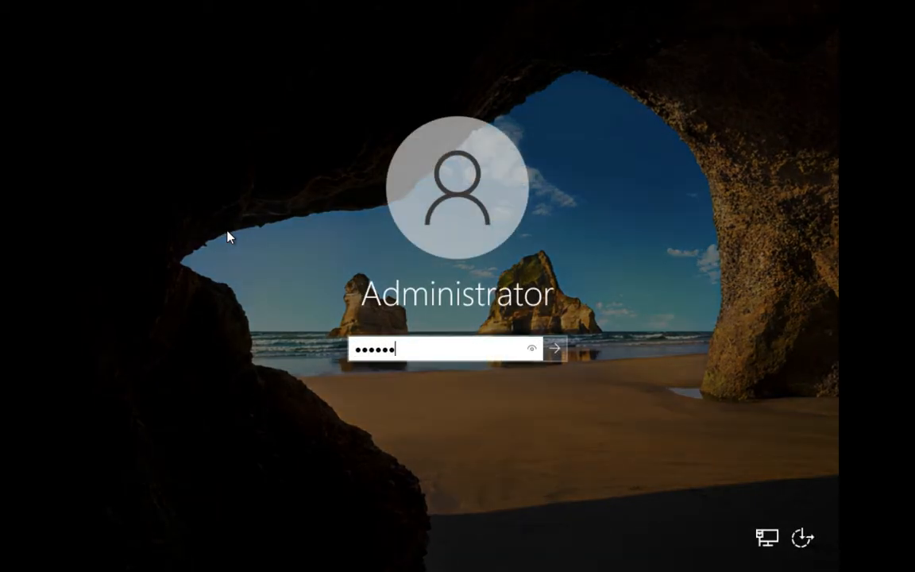
left_click(554, 348)
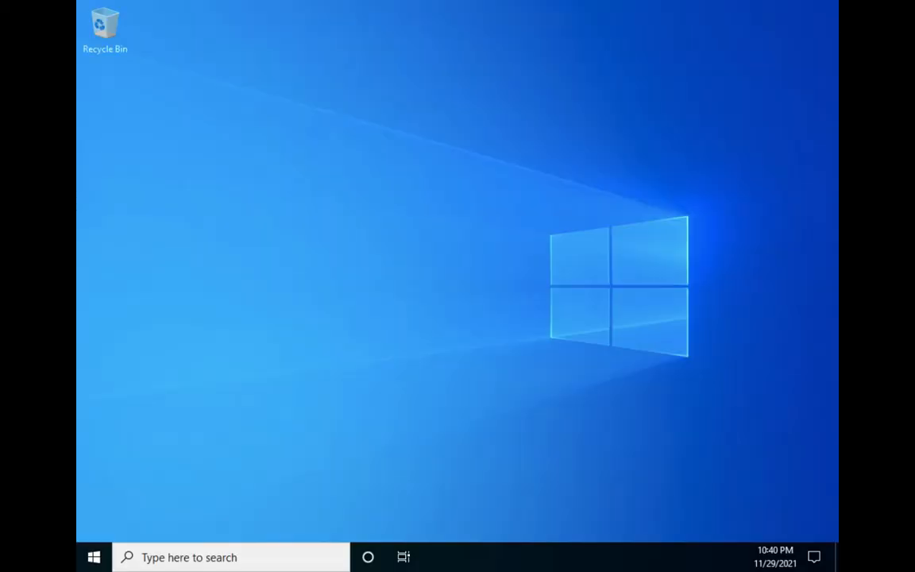
mouse_move(249, 285)
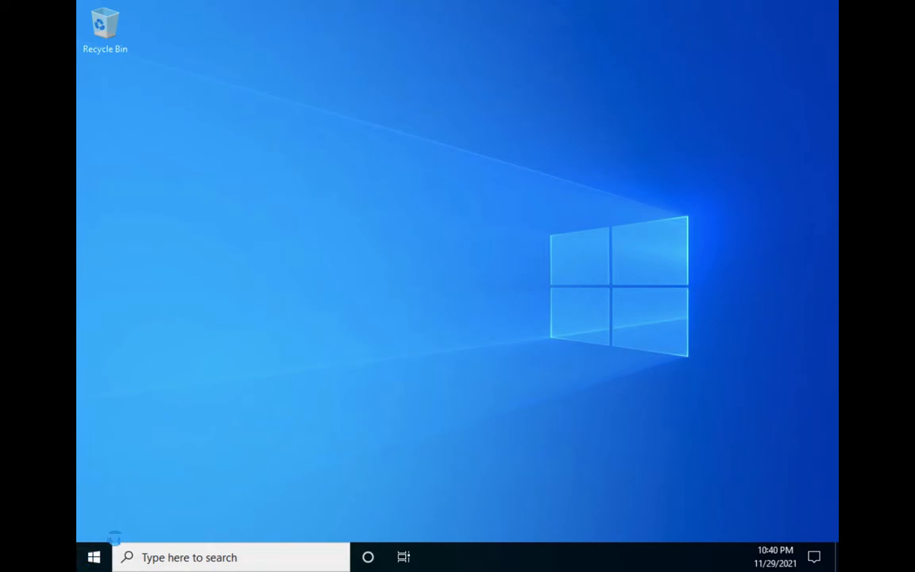
mouse_move(398, 398)
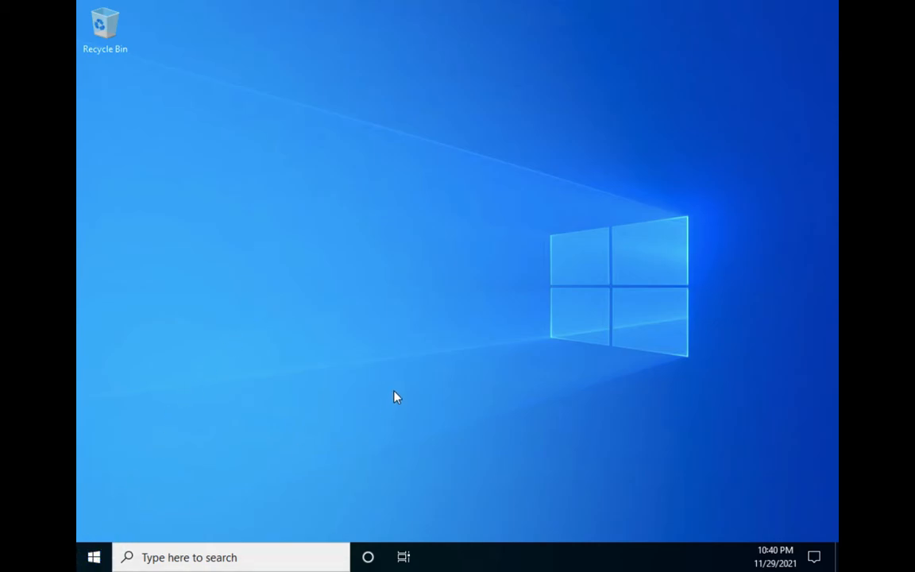
mouse_move(620, 281)
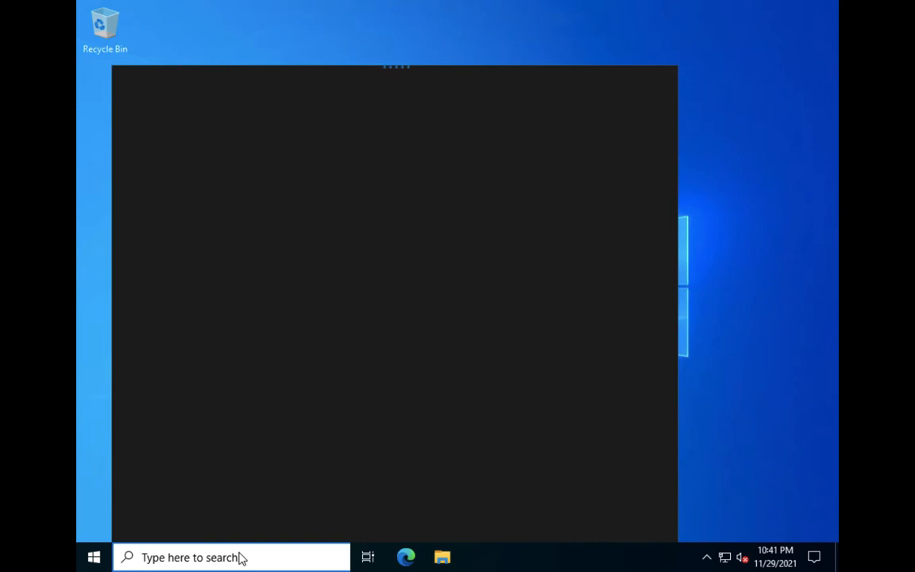
Search 'about your PC' and view Standard Evaluation 21H2 build 20348.169, then dismiss the notification.
type("about")
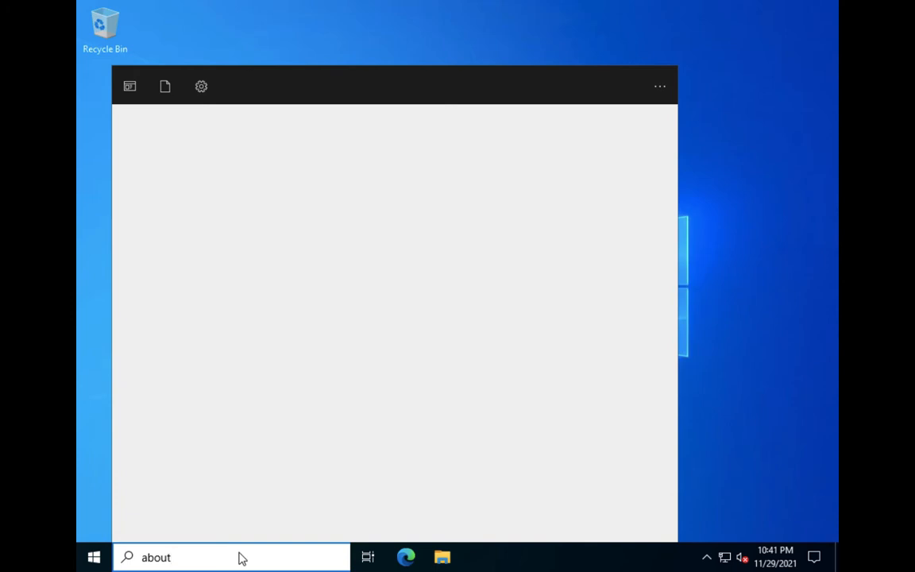
type("your PC")
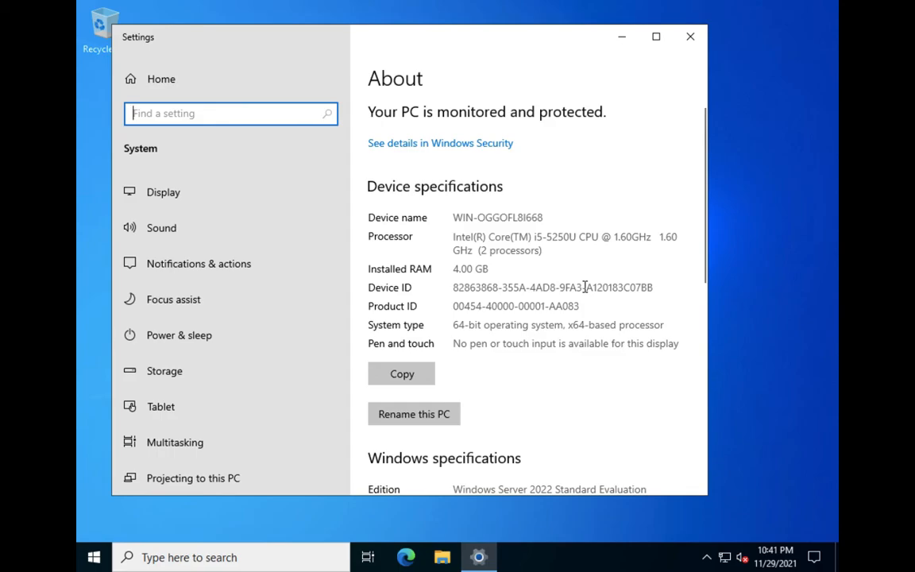
scroll("down", 3)
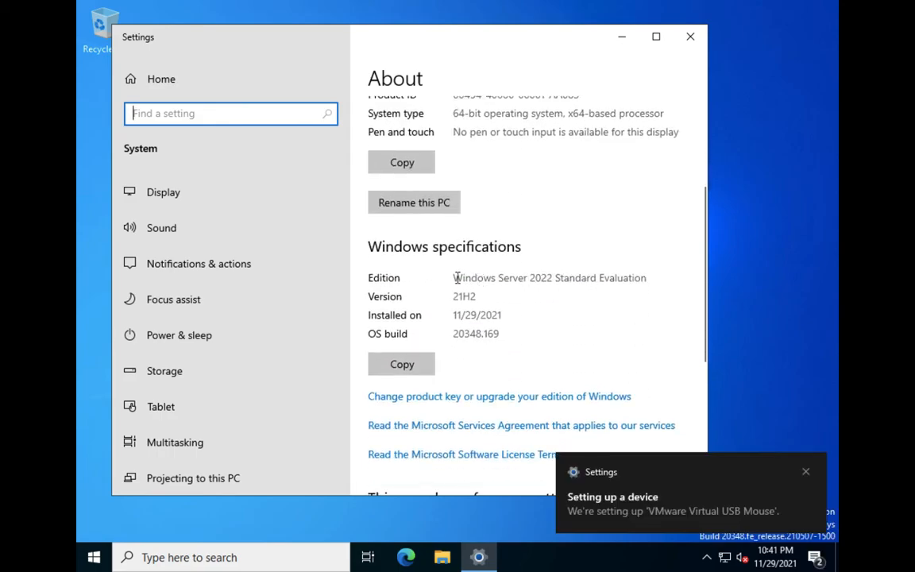
mouse_move(645, 291)
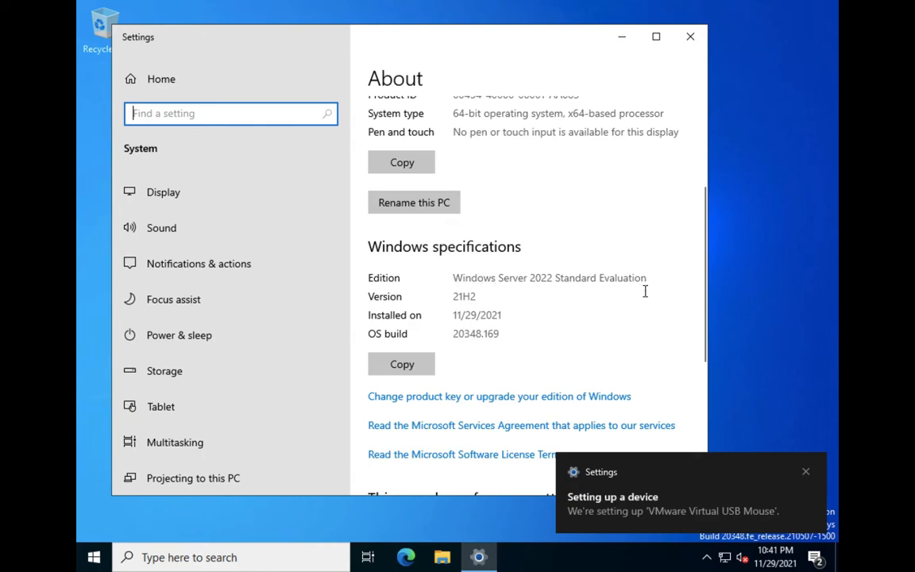
mouse_move(565, 280)
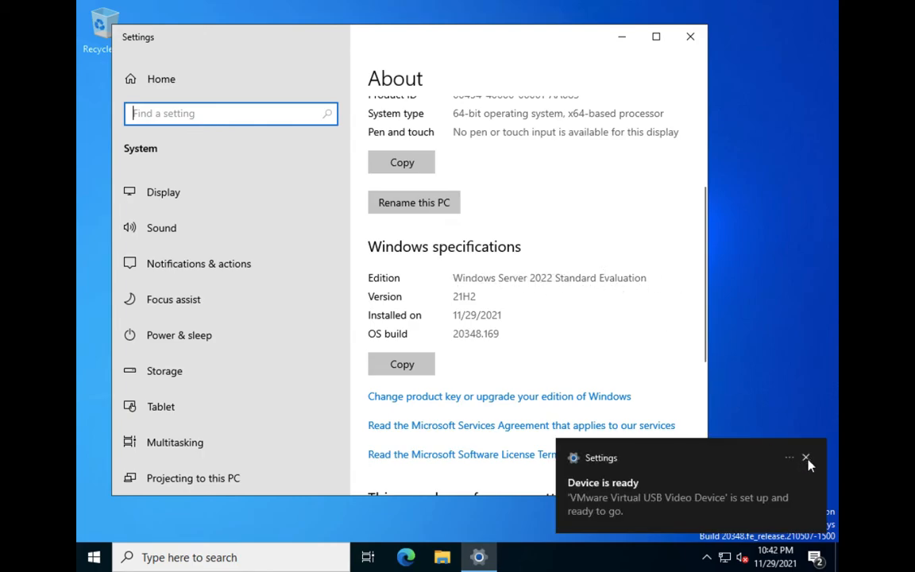
left_click(689, 36)
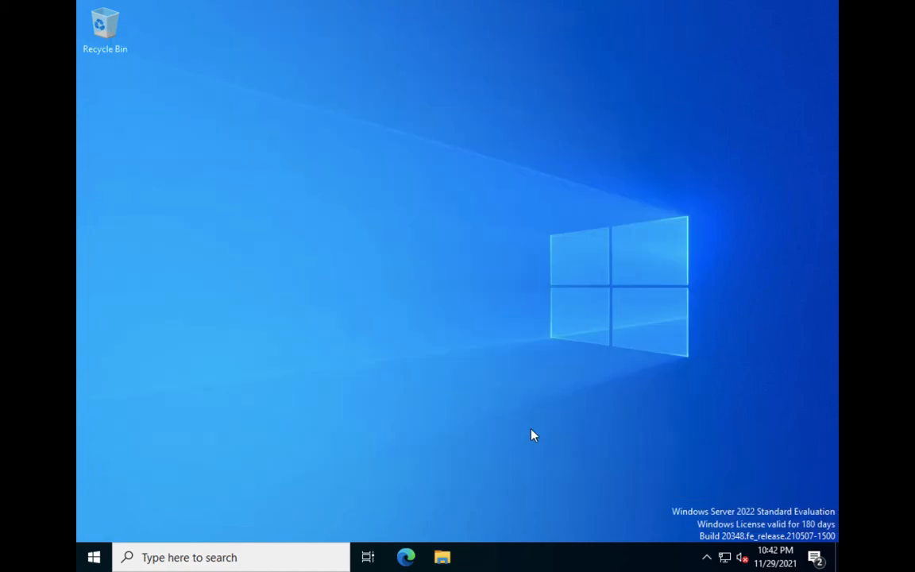